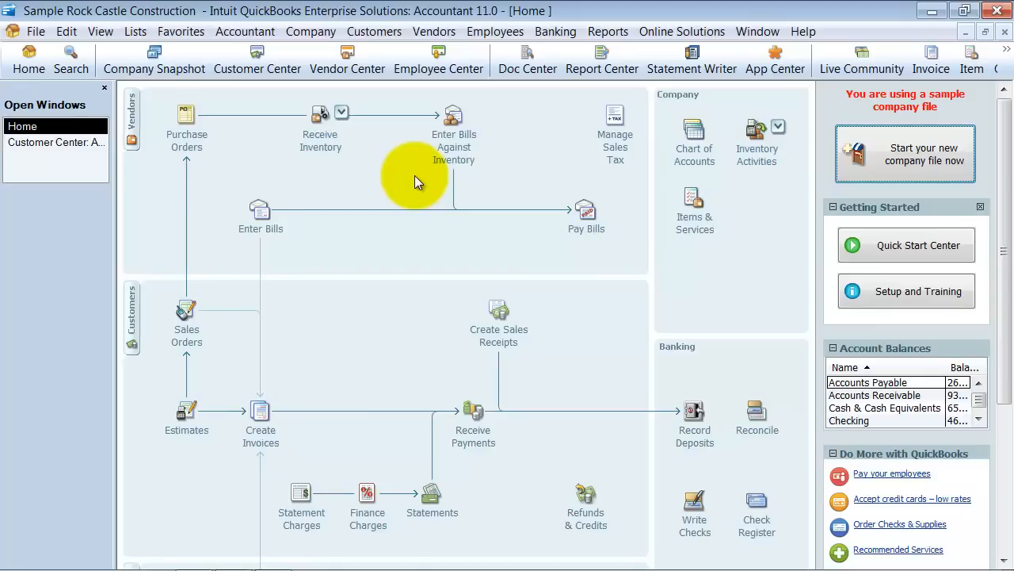
mouse_move(310, 283)
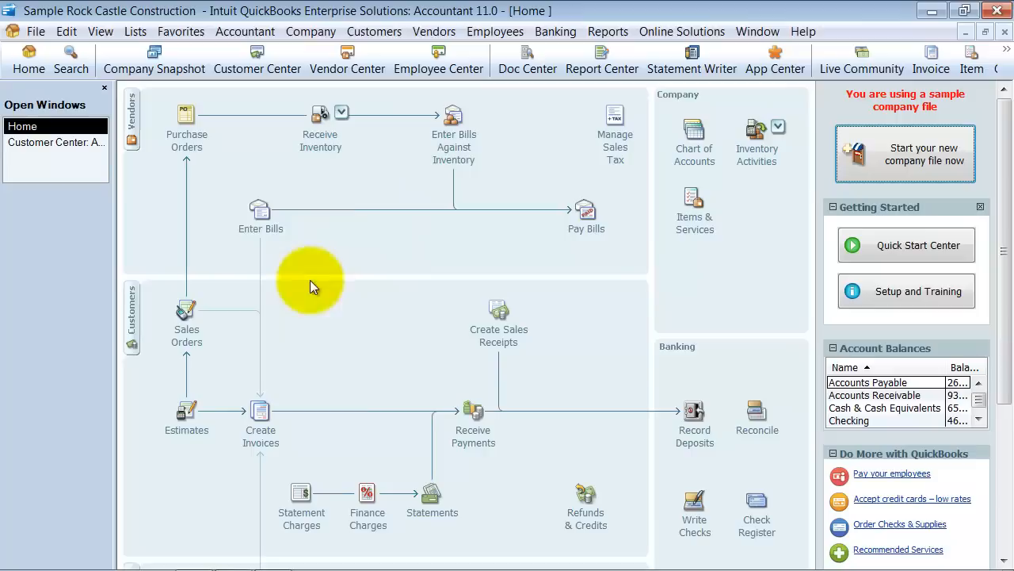
mouse_move(262, 214)
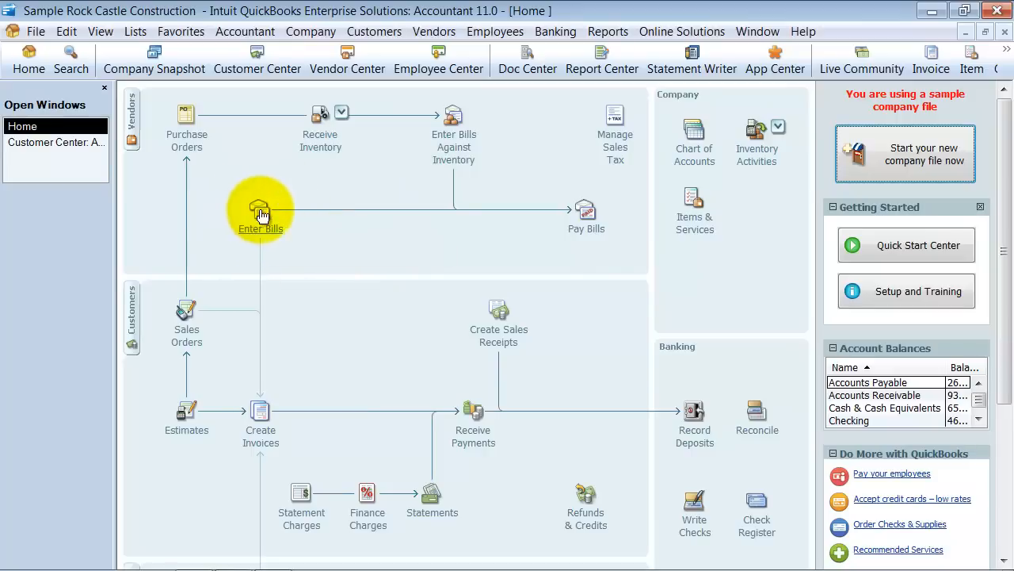
mouse_move(592, 226)
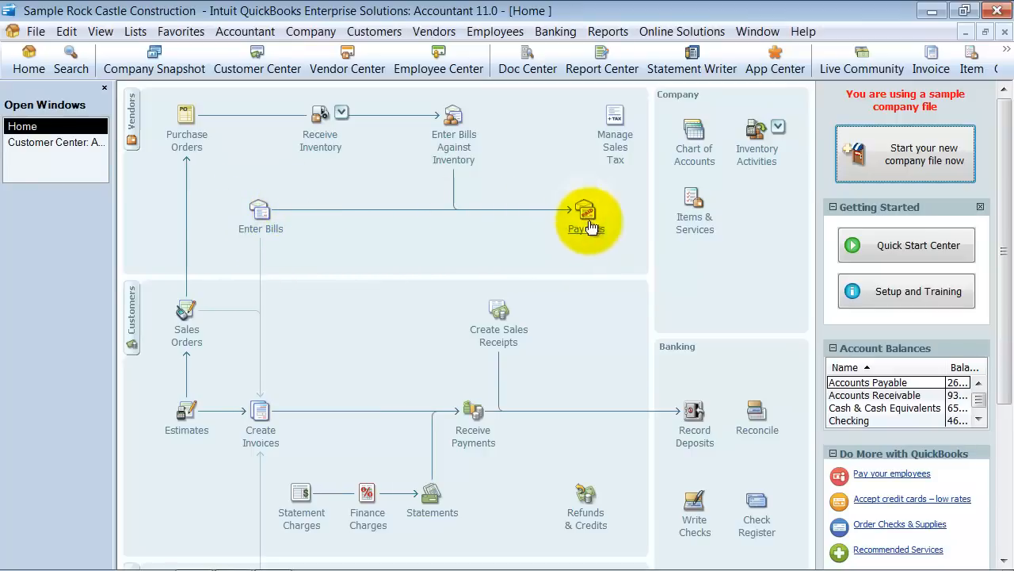
- Open Pay Bills and filter to bills due on or before 12/25/2016
left_click(586, 214)
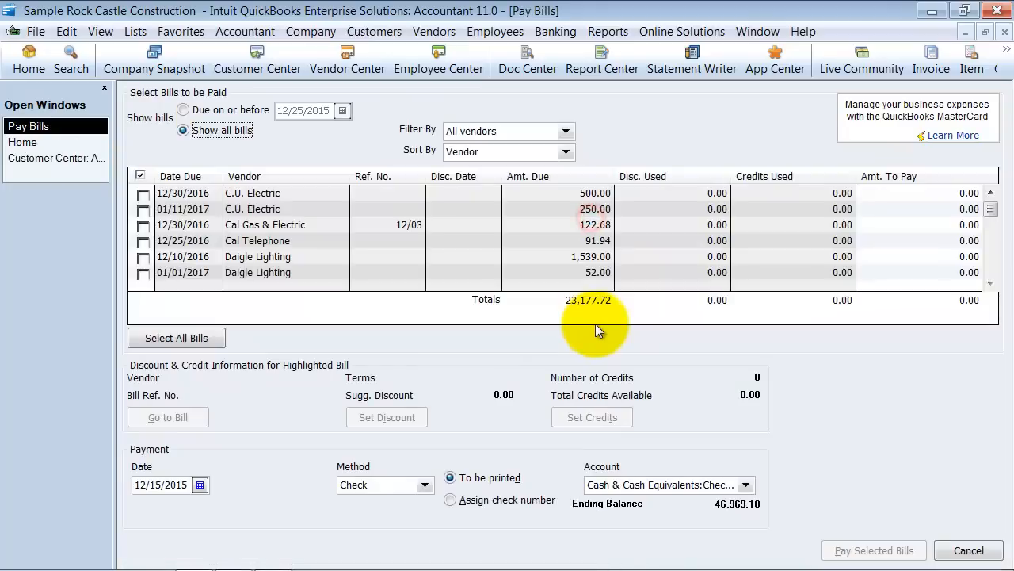
mouse_move(201, 274)
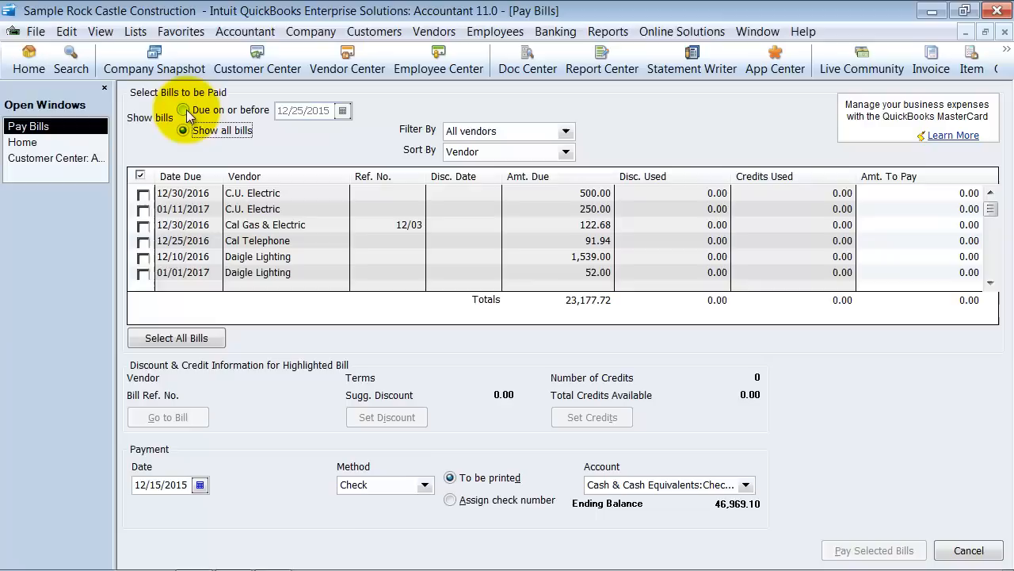
left_click(183, 129)
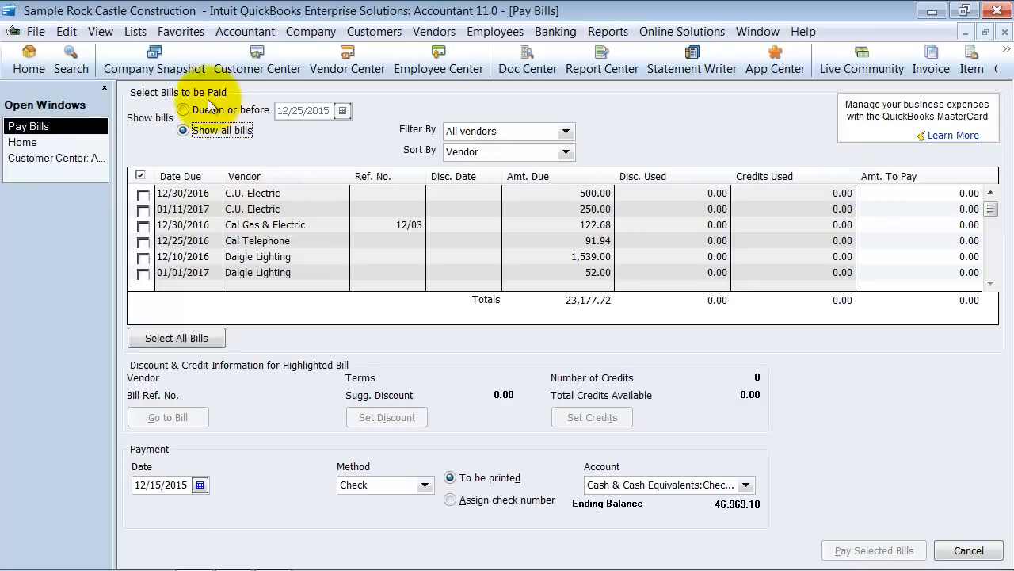
left_click(183, 110)
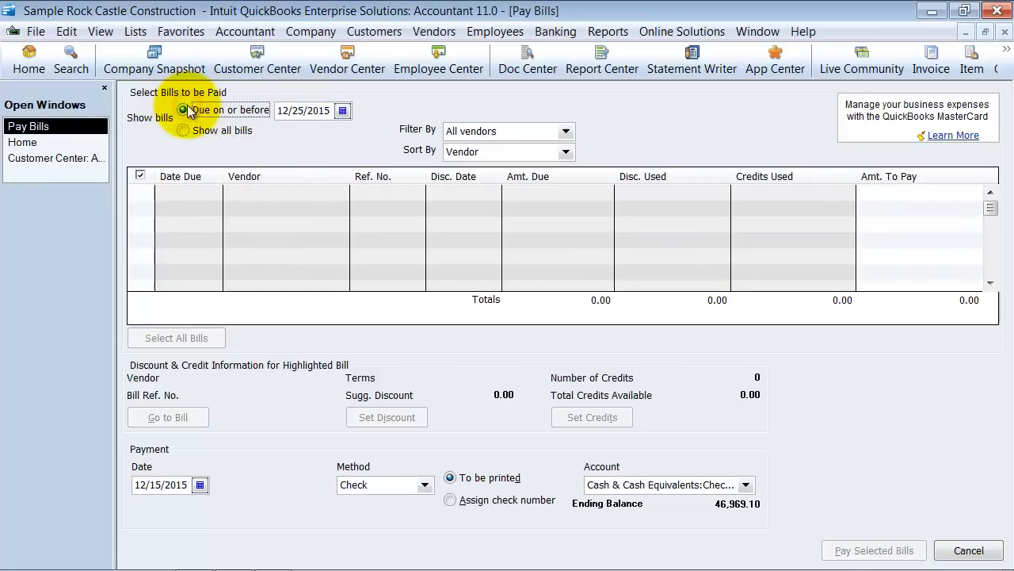
left_click(183, 130)
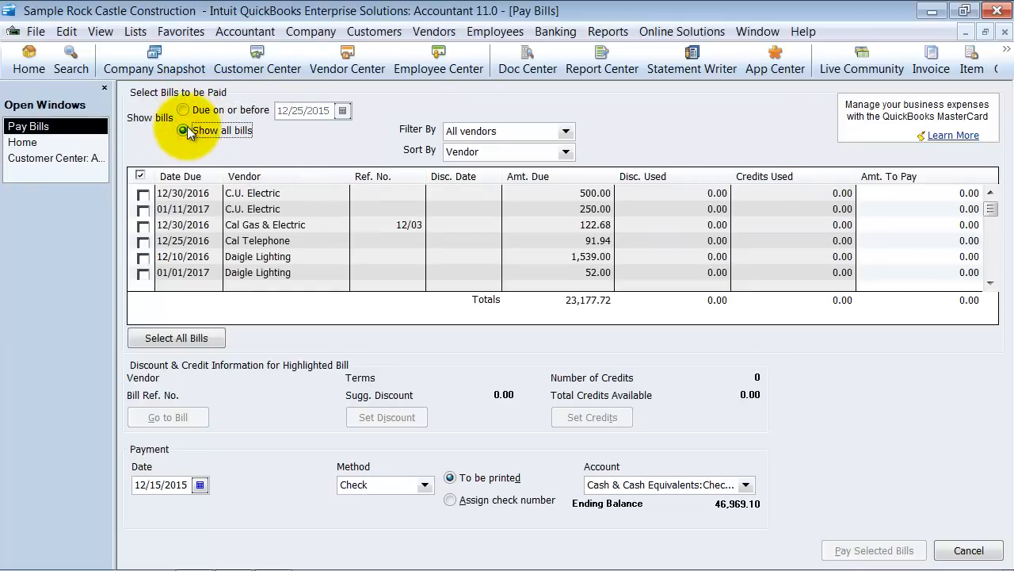
left_click(183, 110)
type("6")
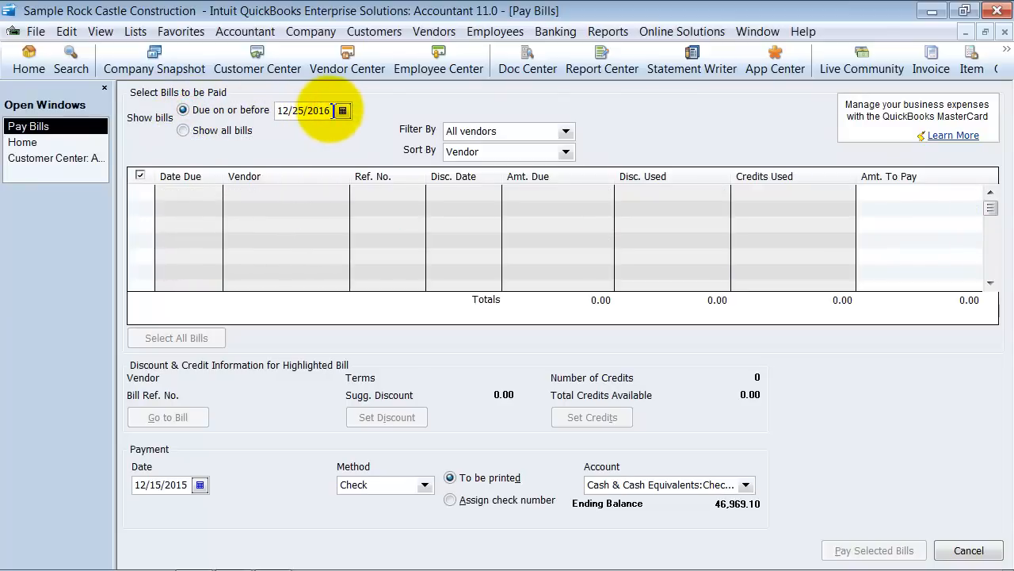
left_click(183, 129)
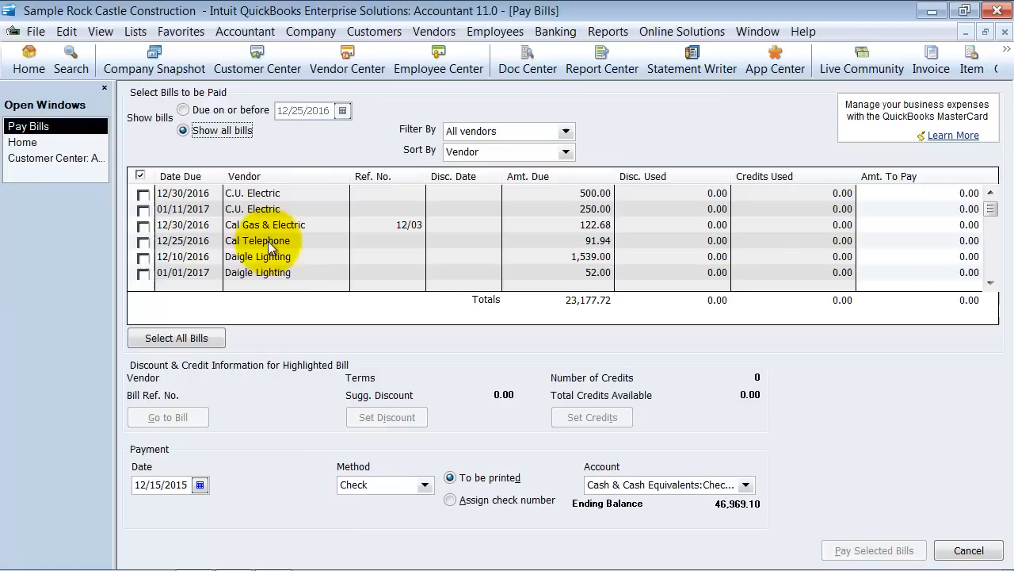
left_click(183, 109)
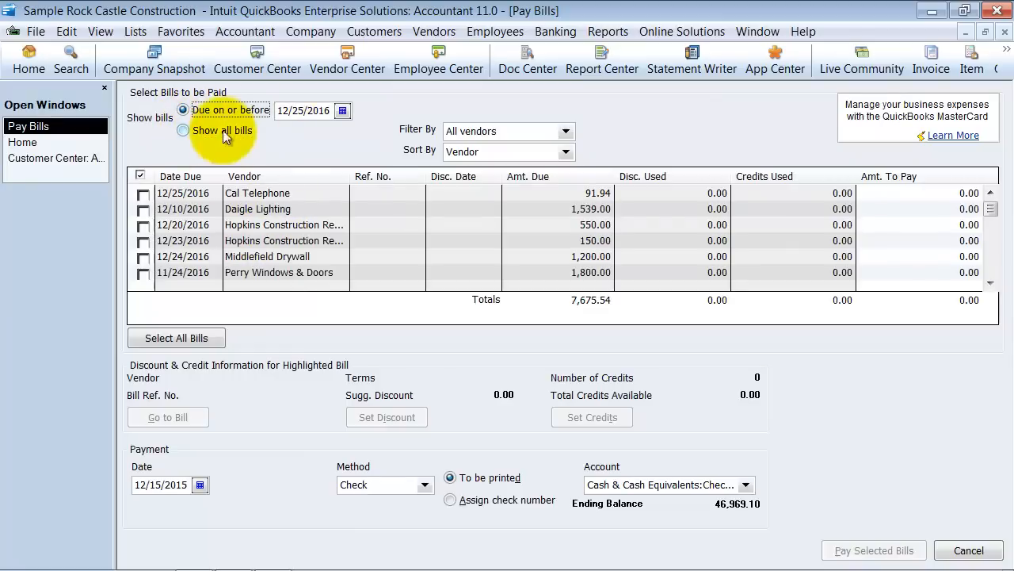
left_click(143, 209)
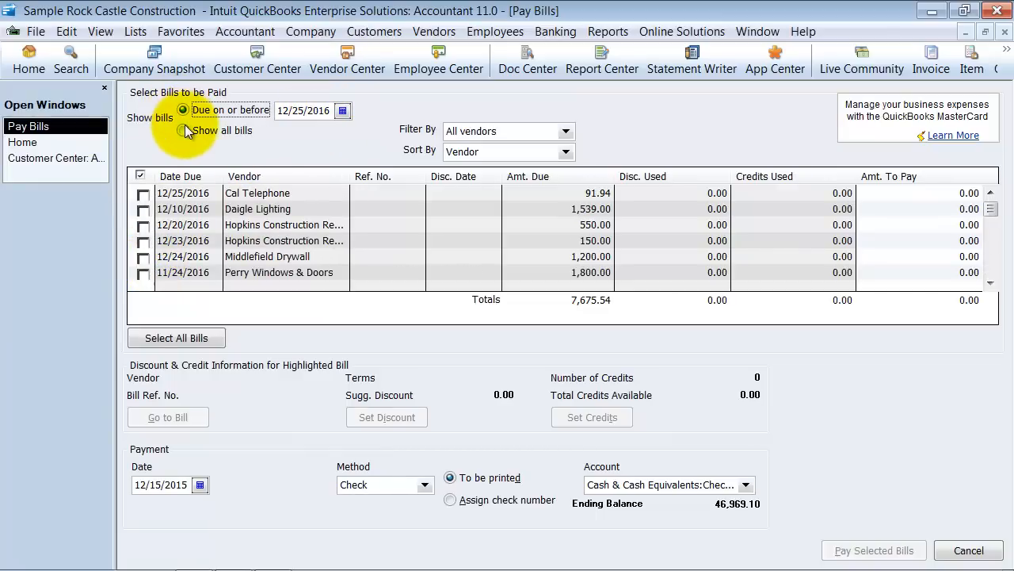
mouse_move(543, 131)
type("A")
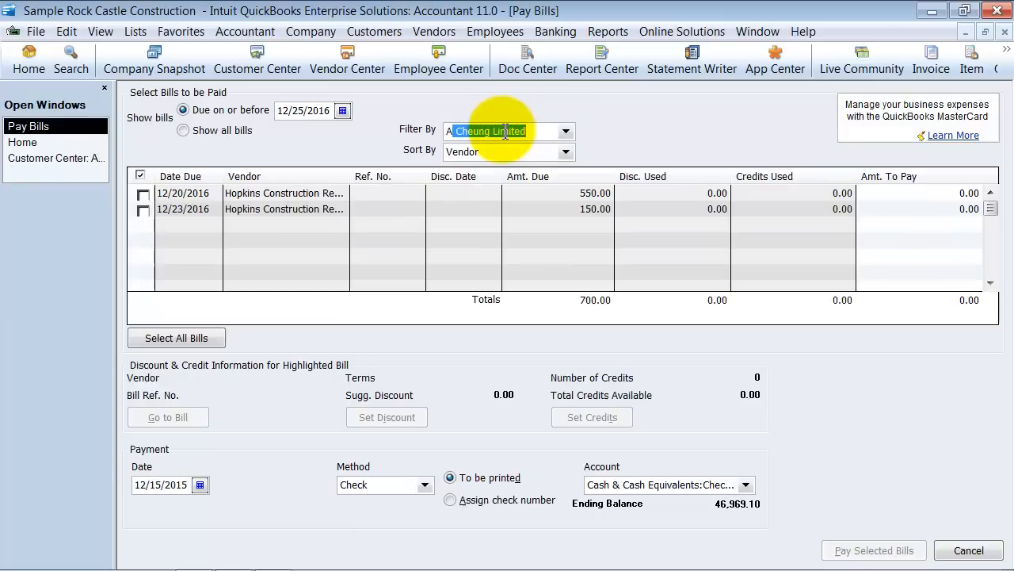
left_click(570, 131)
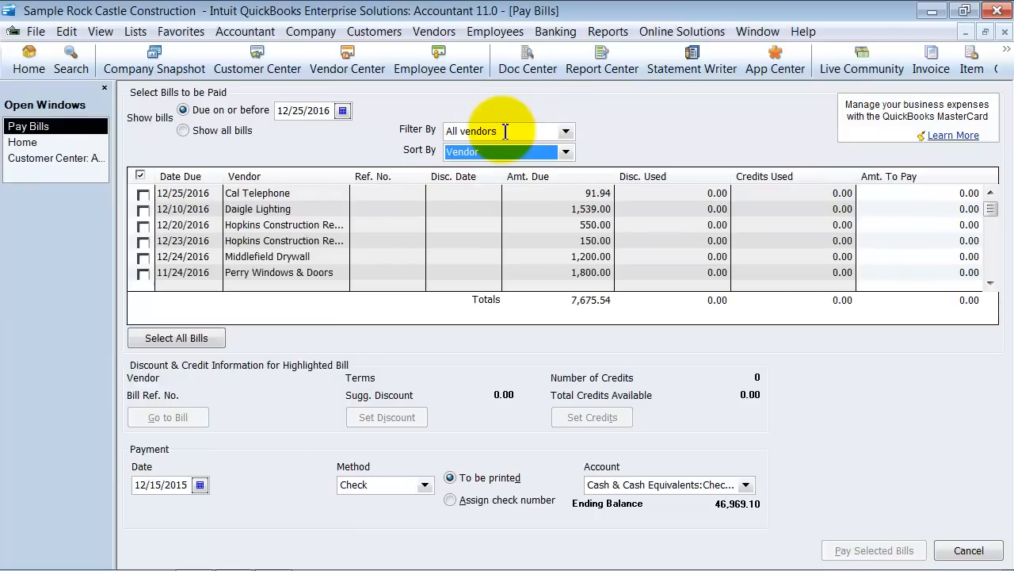
left_click(563, 152)
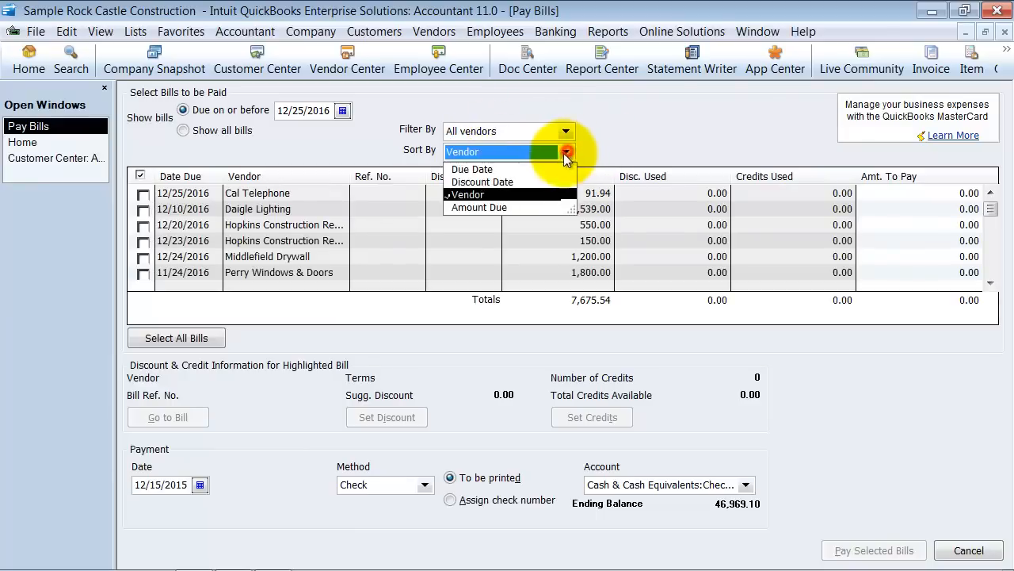
mouse_move(472, 275)
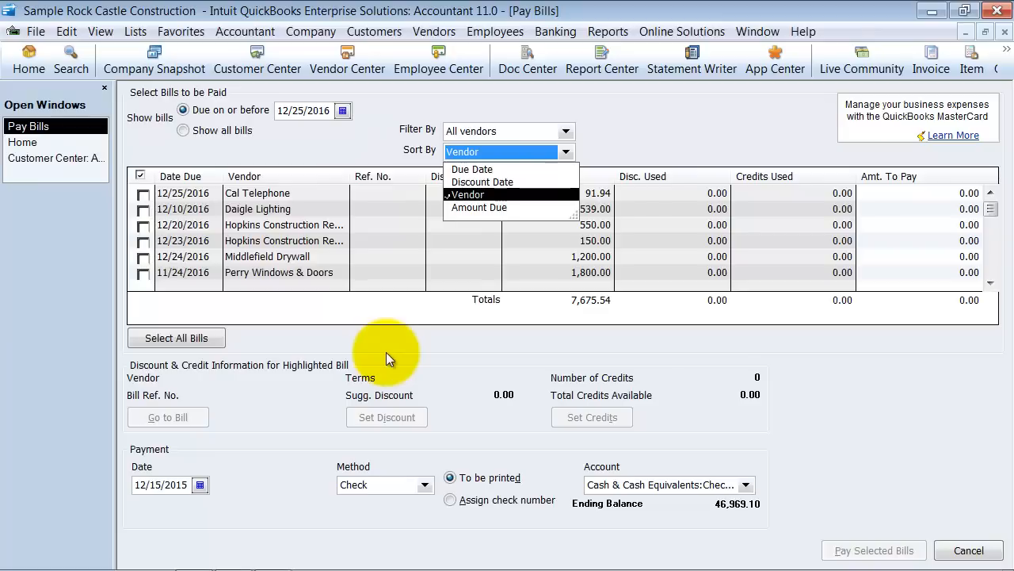
mouse_move(617, 149)
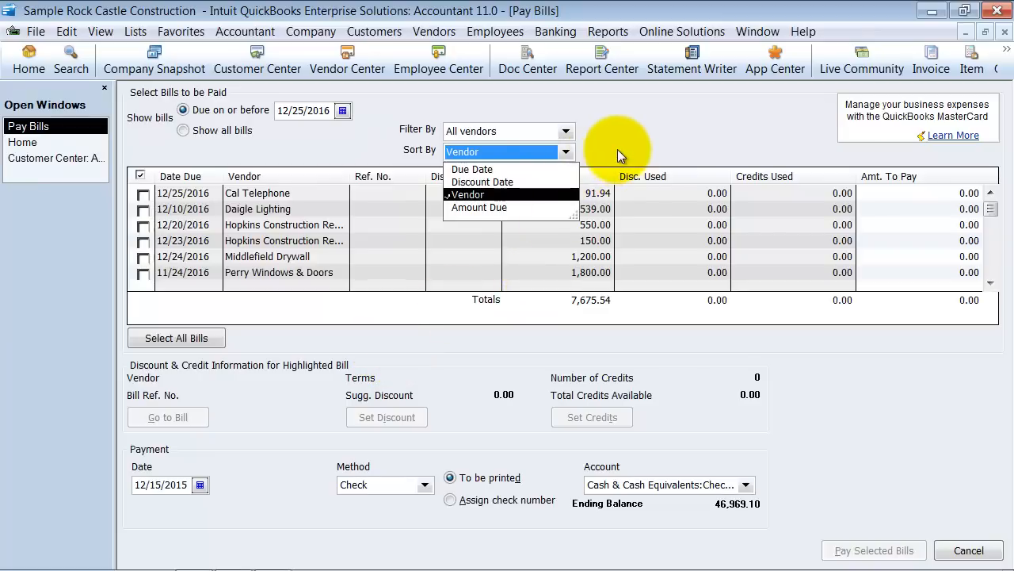
left_click(466, 194)
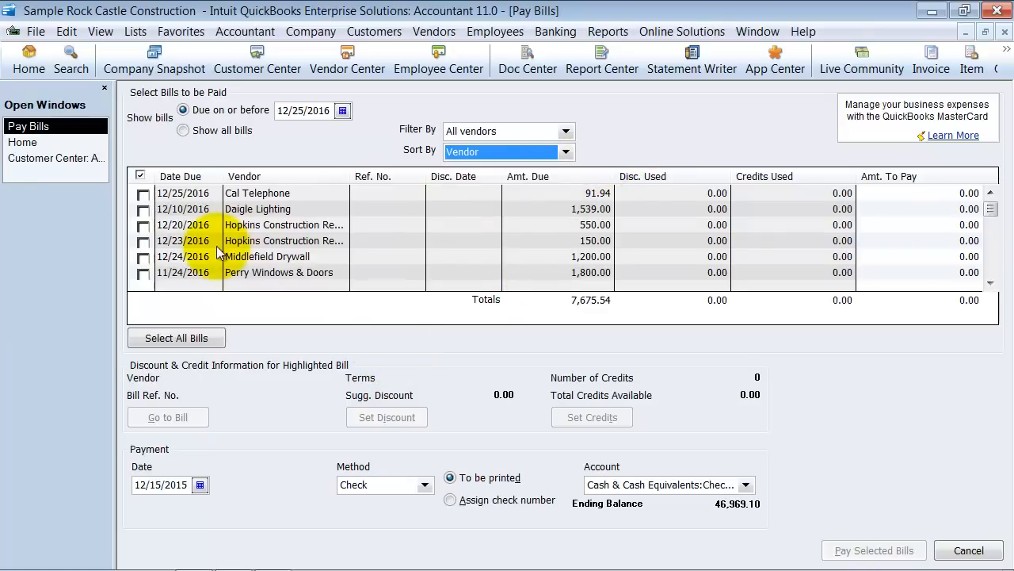
- Tick Cal Telephone and another bill, then edit Middlefield Drywall's amount to pay
left_click(143, 194)
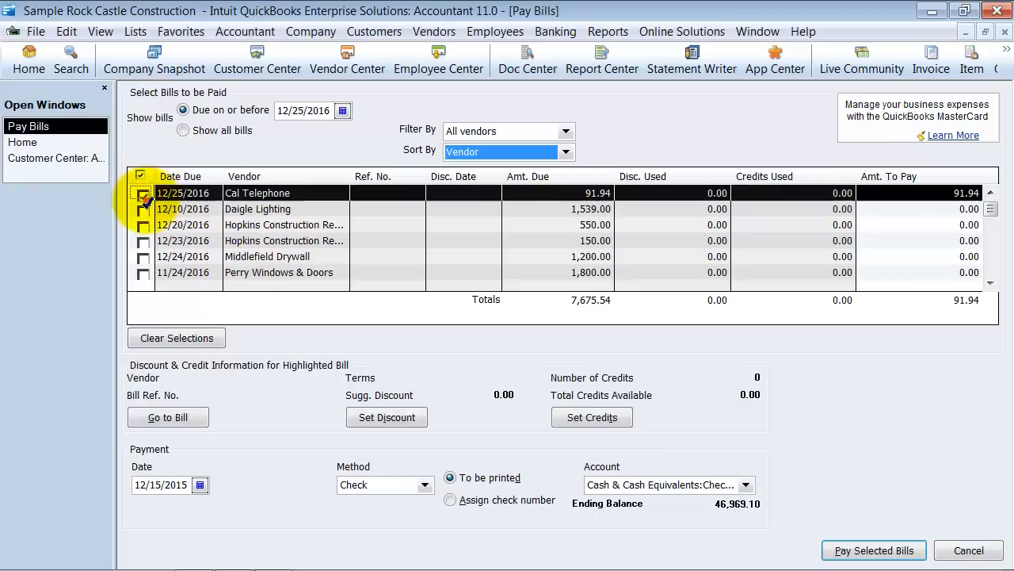
left_click(144, 224)
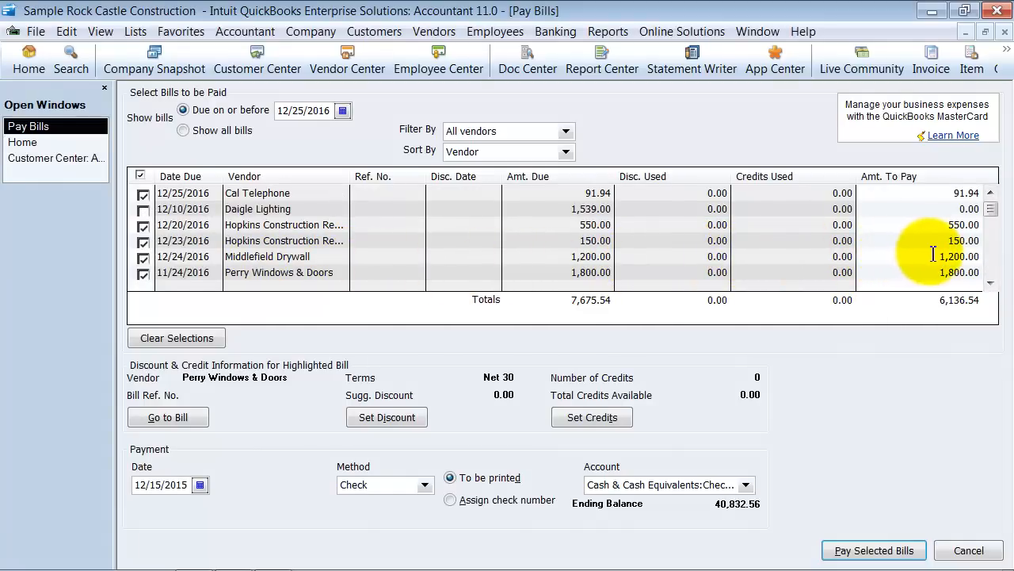
mouse_move(670, 272)
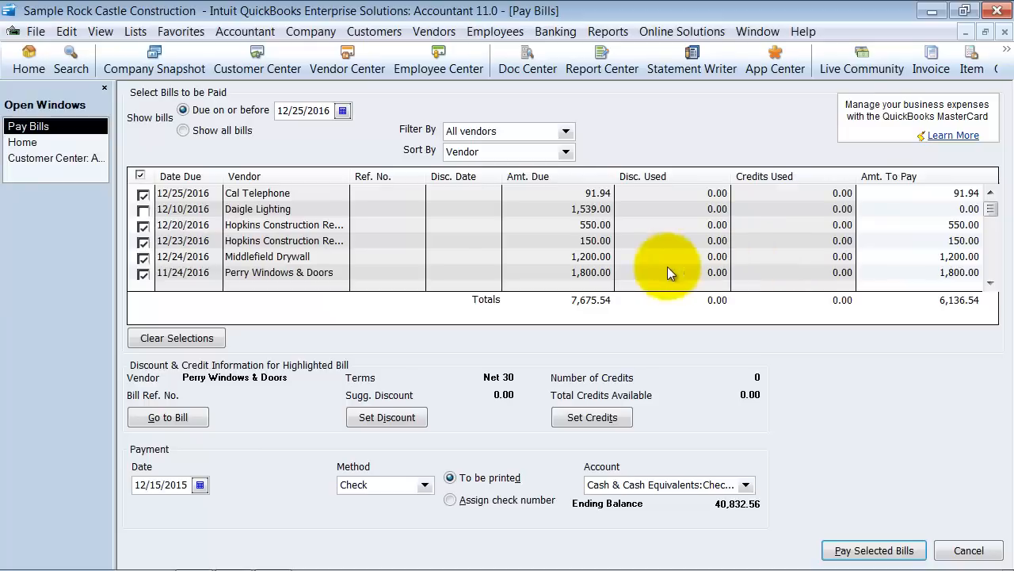
mouse_move(901, 246)
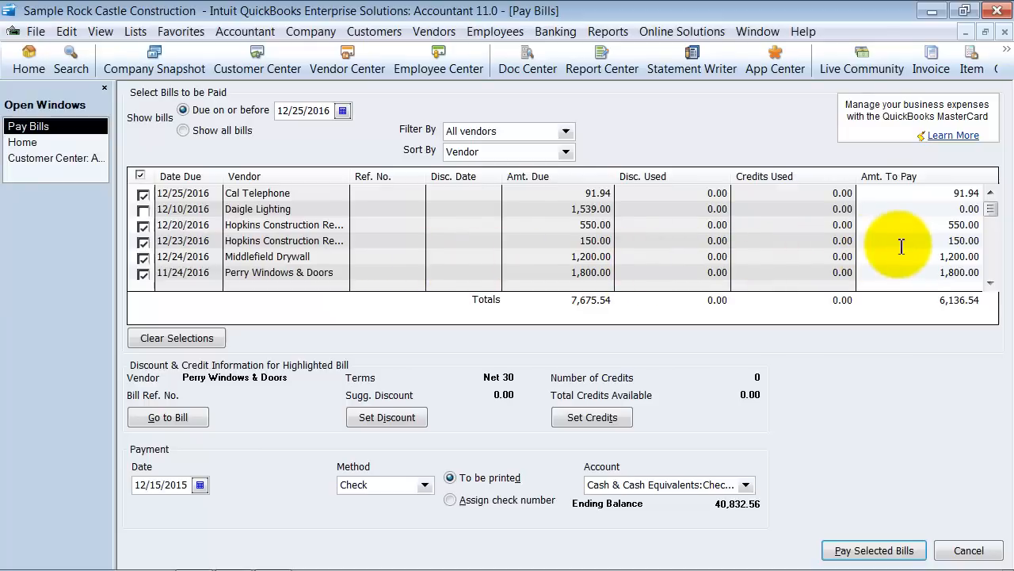
mouse_move(943, 256)
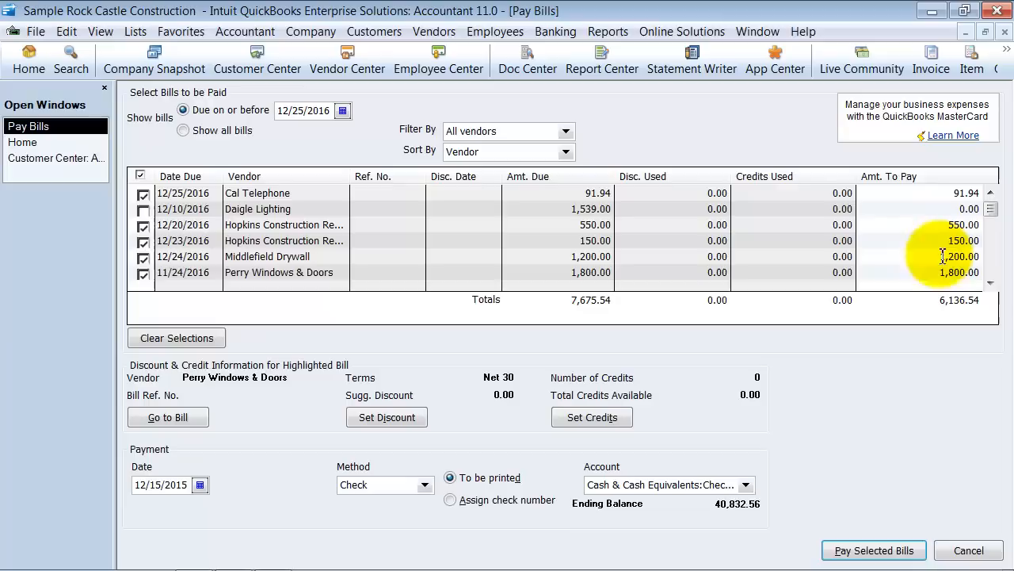
left_click(953, 256)
type("555")
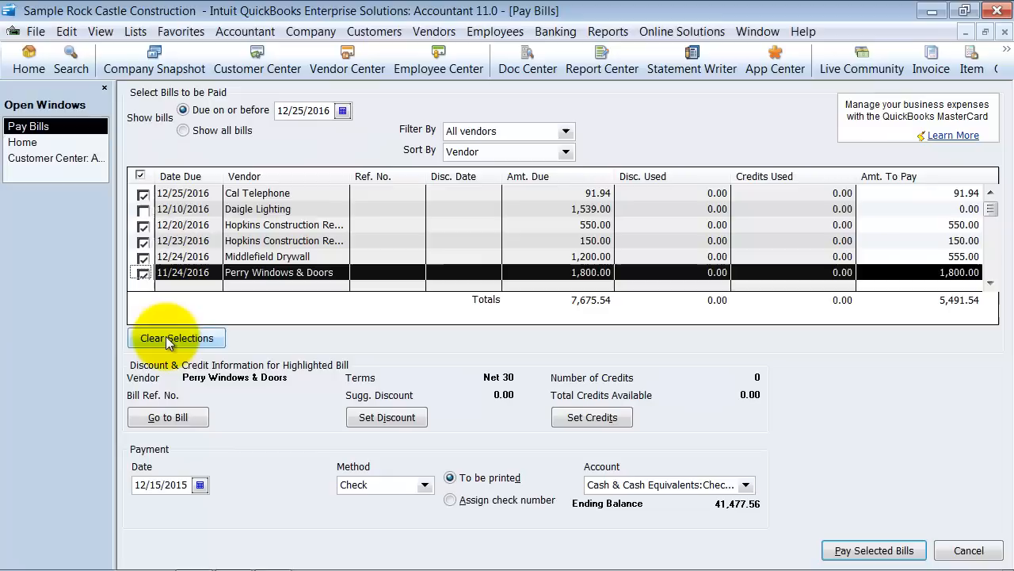
mouse_move(384, 283)
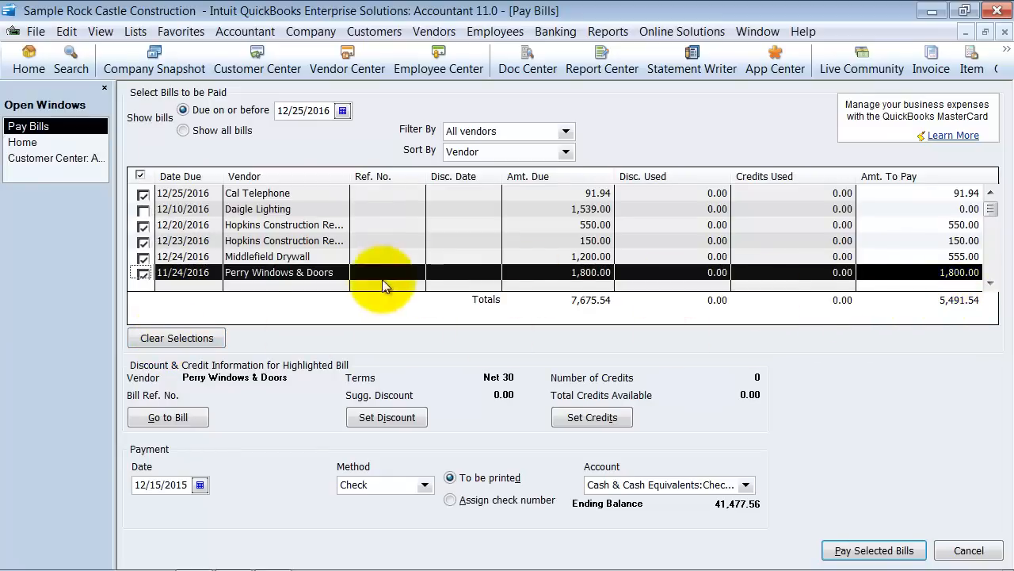
mouse_move(146, 371)
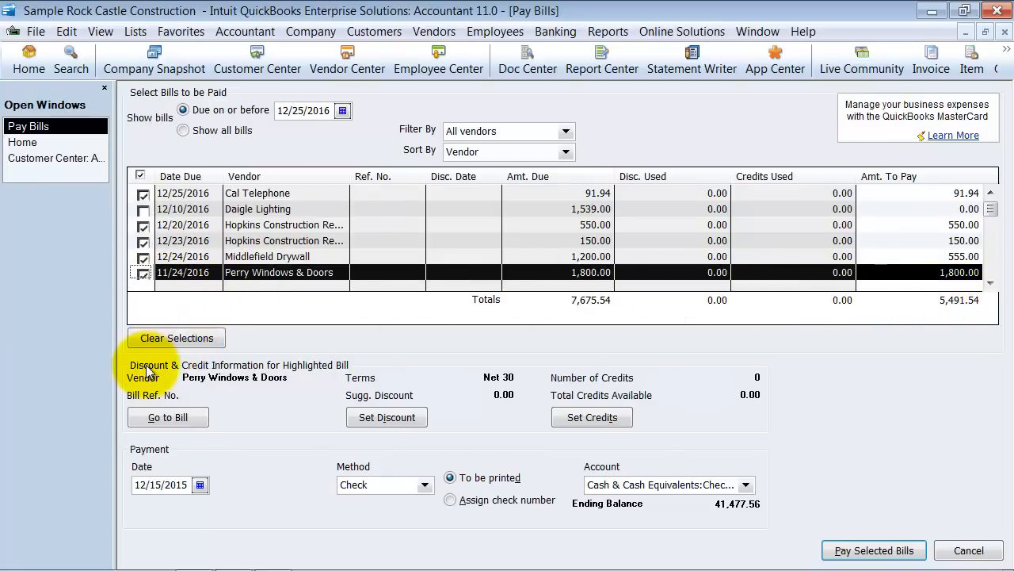
mouse_move(152, 388)
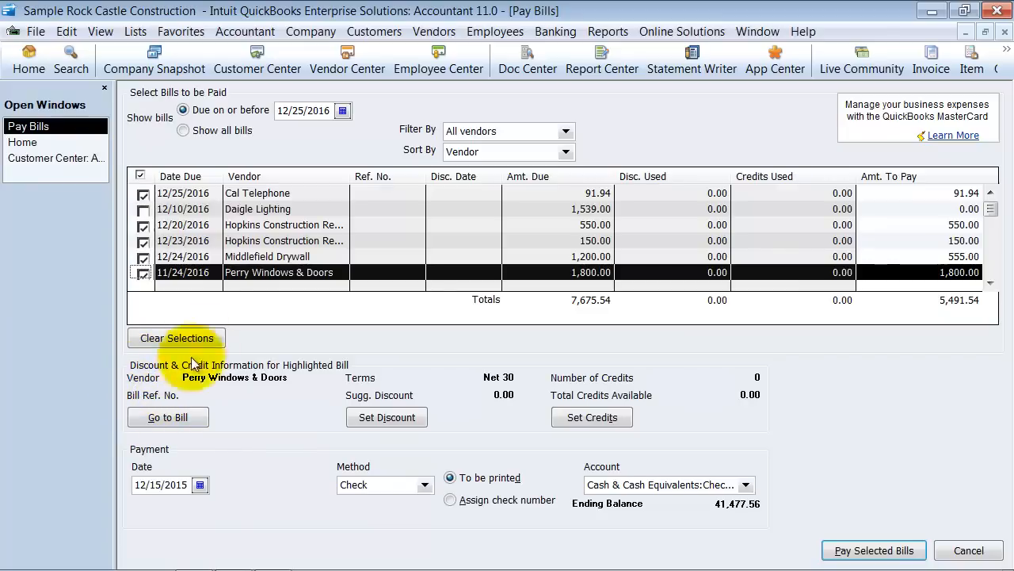
- Highlight the Middlefield Drywall bill to show its Net 30 discount and credit details
left_click(267, 256)
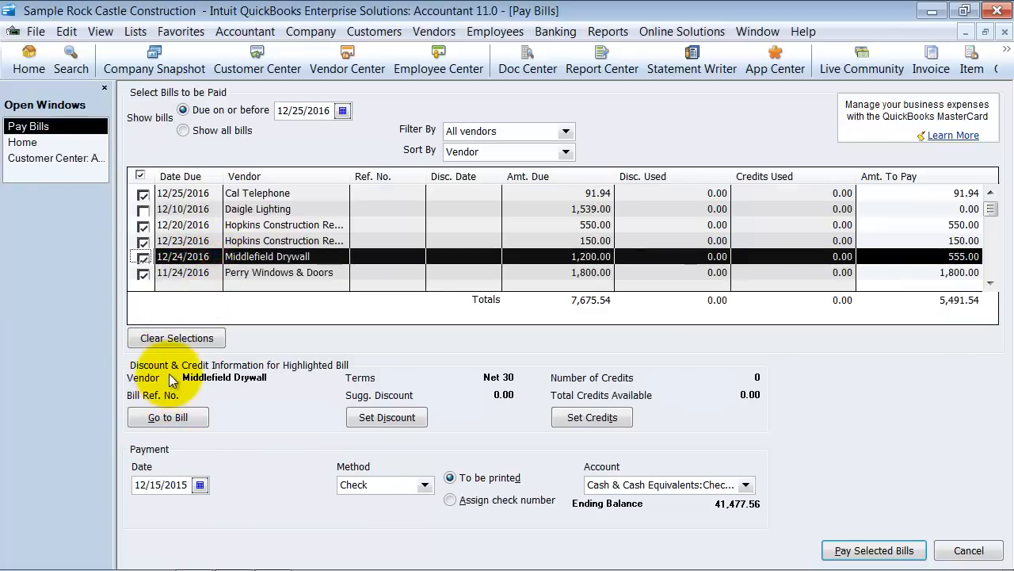
- Open Middlefield Drywall's bill and save it, returning to Pay Bills with 450.00 to pay
left_click(167, 417)
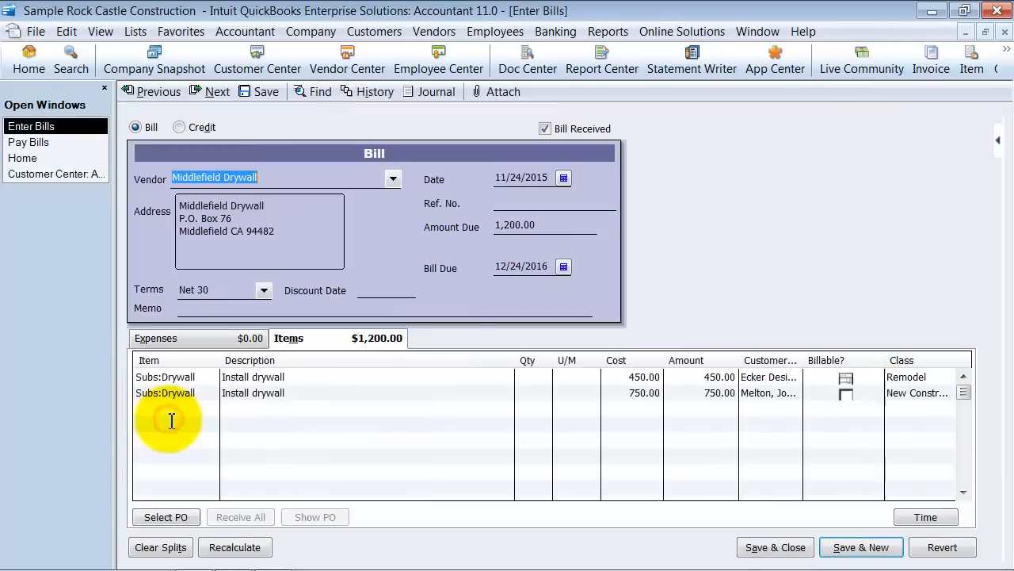
mouse_move(382, 383)
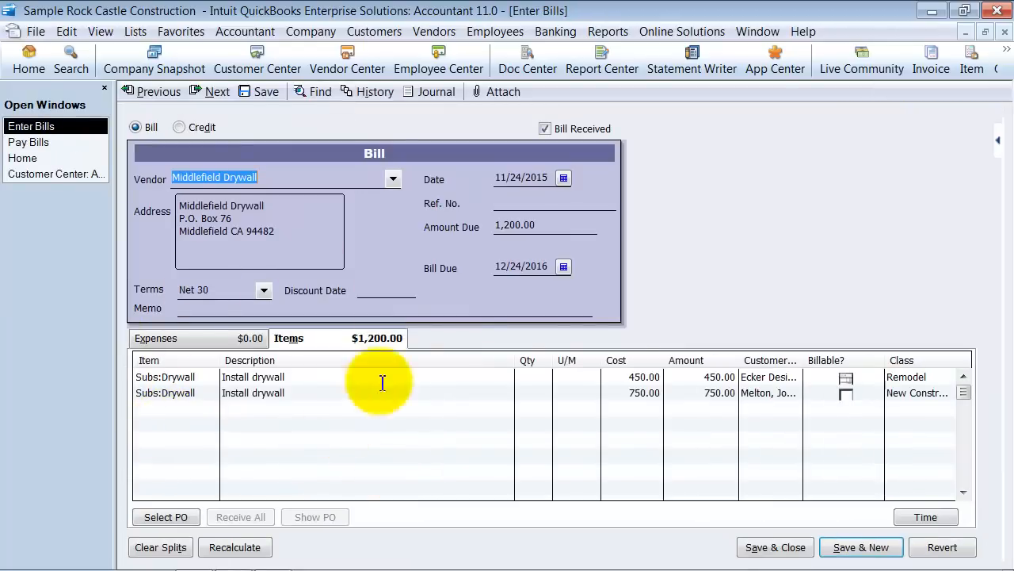
mouse_move(798, 399)
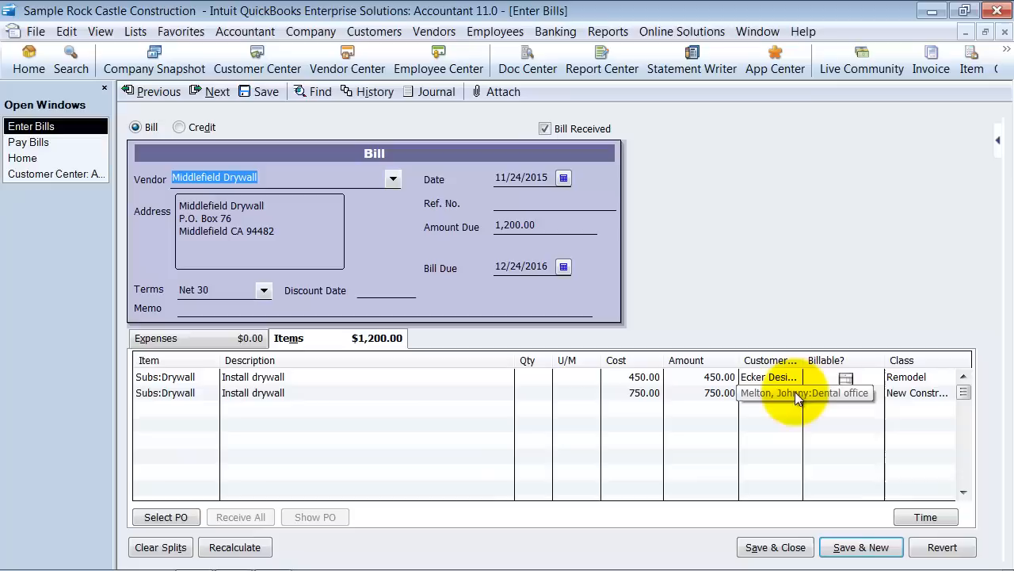
left_click(769, 377)
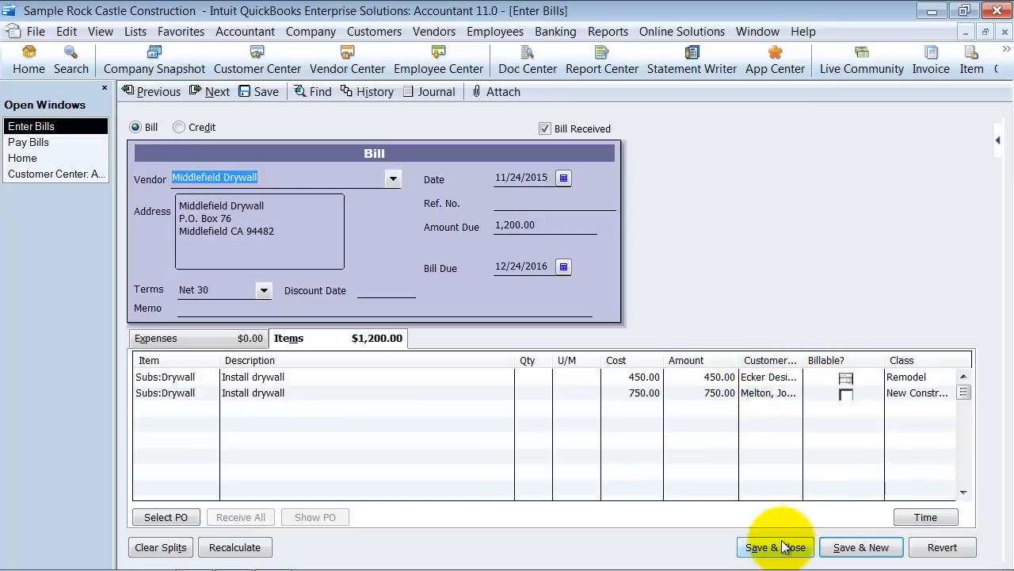
left_click(772, 547)
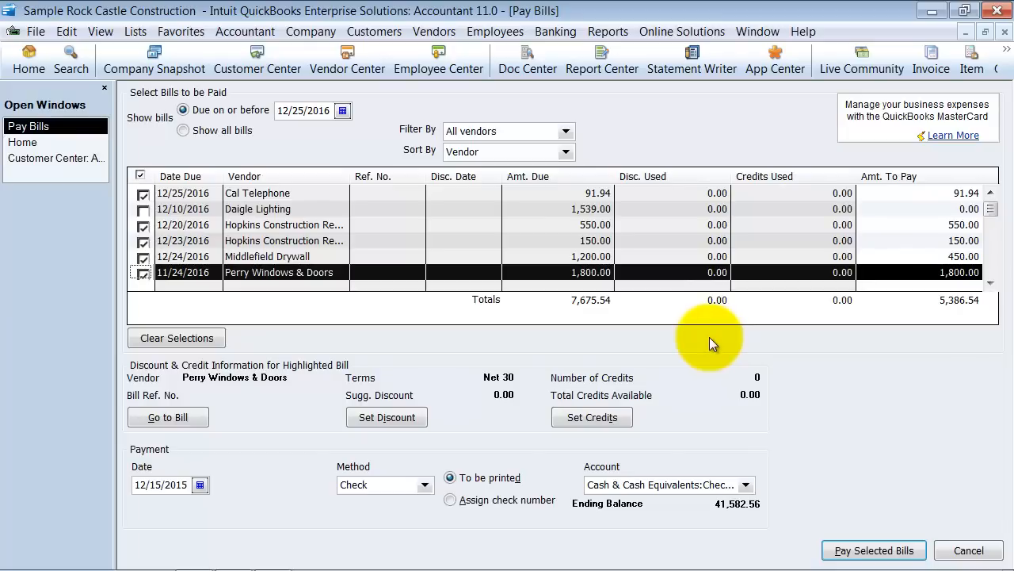
mouse_move(376, 415)
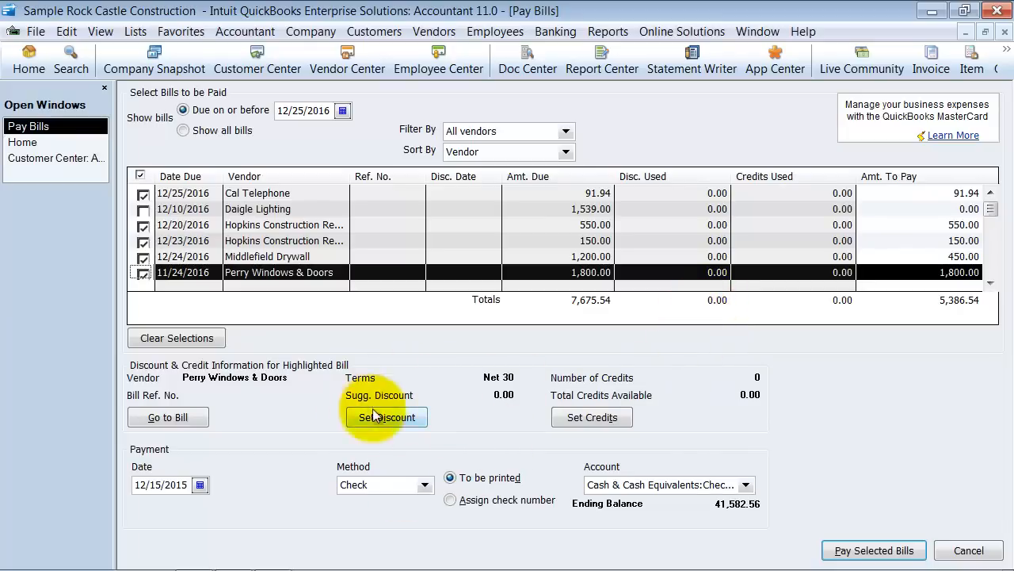
mouse_move(303, 255)
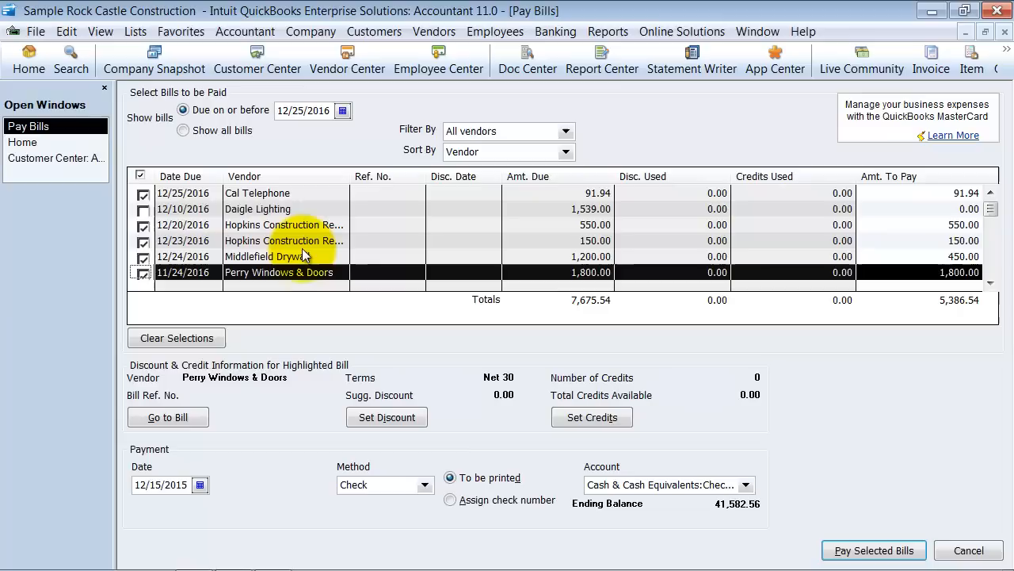
- Highlight the Cal Telephone bill in the Pay Bills list
left_click(257, 192)
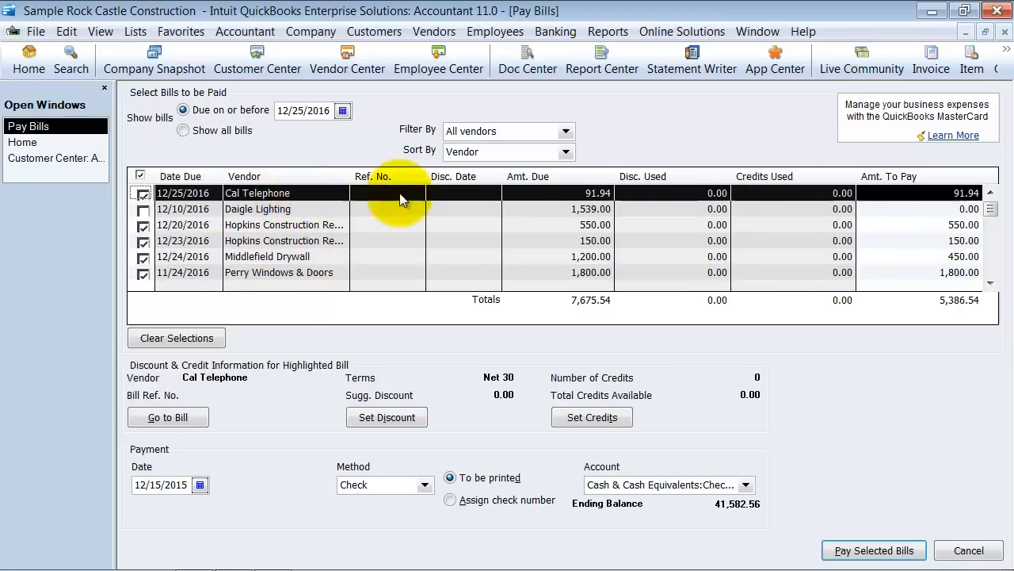
mouse_move(662, 200)
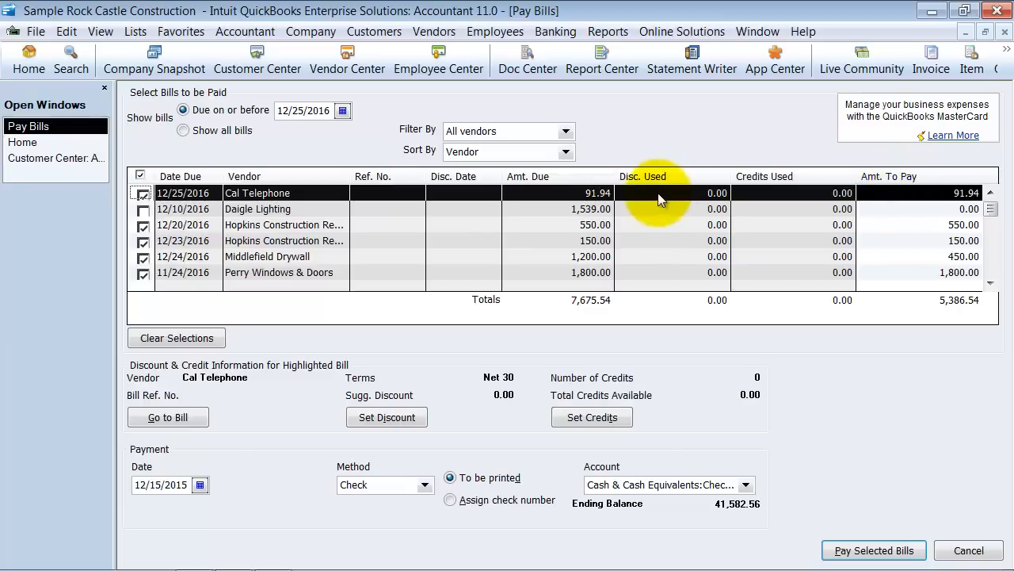
mouse_move(417, 400)
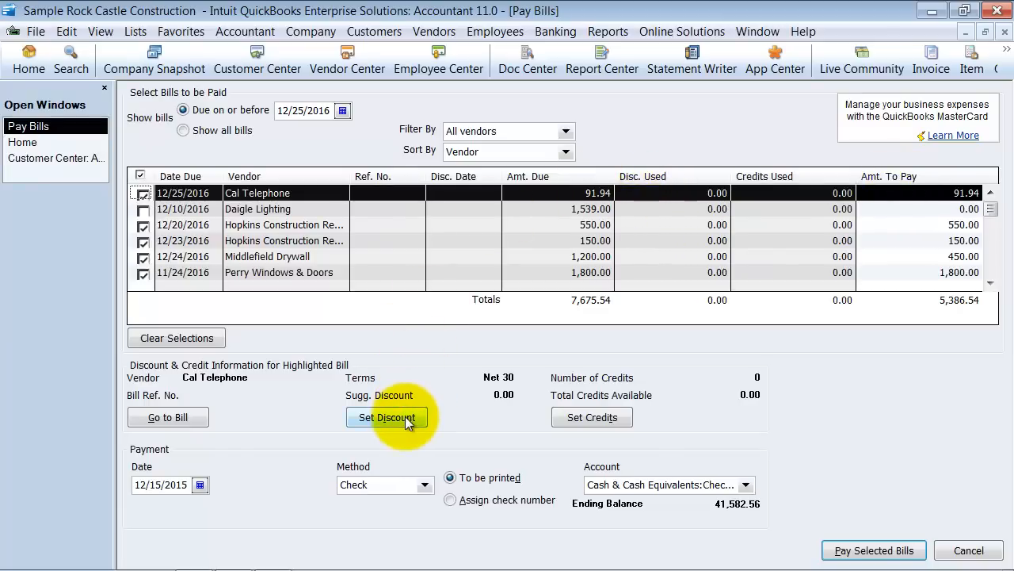
- Set a 10 discount on Cal Telephone's bill to Job Expenses:Freight & Delivery
left_click(386, 416)
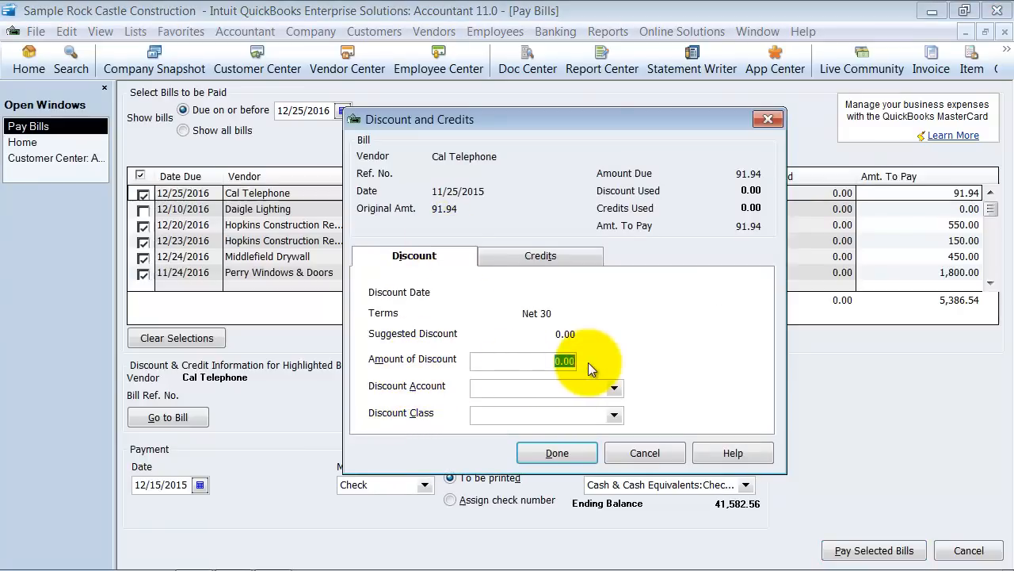
type("10")
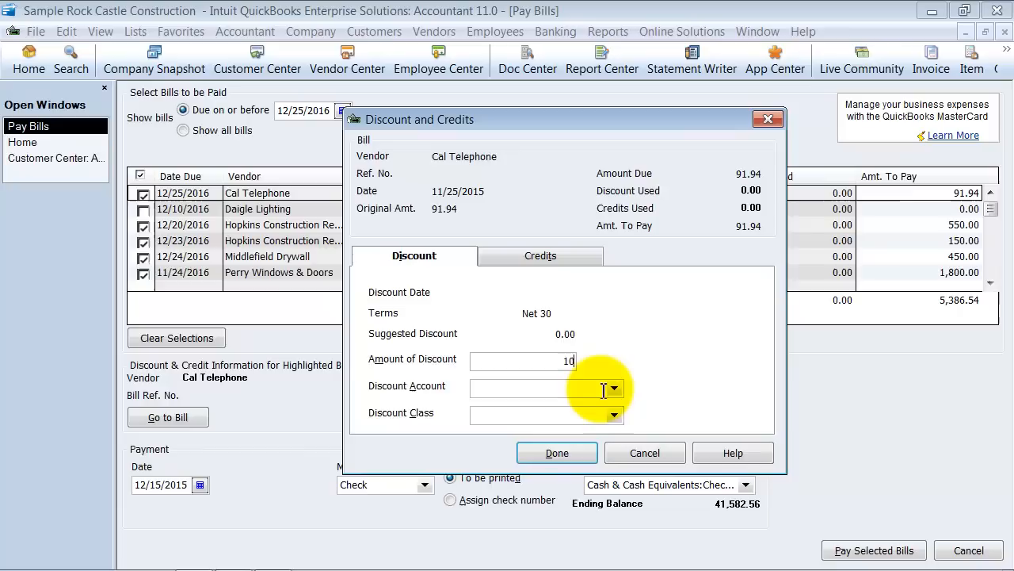
left_click(612, 388)
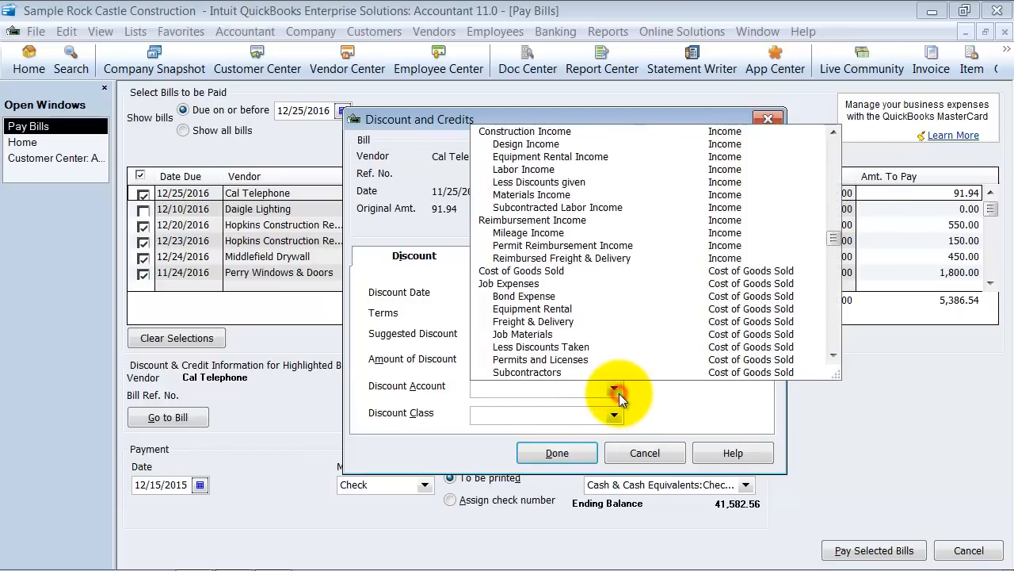
mouse_move(604, 282)
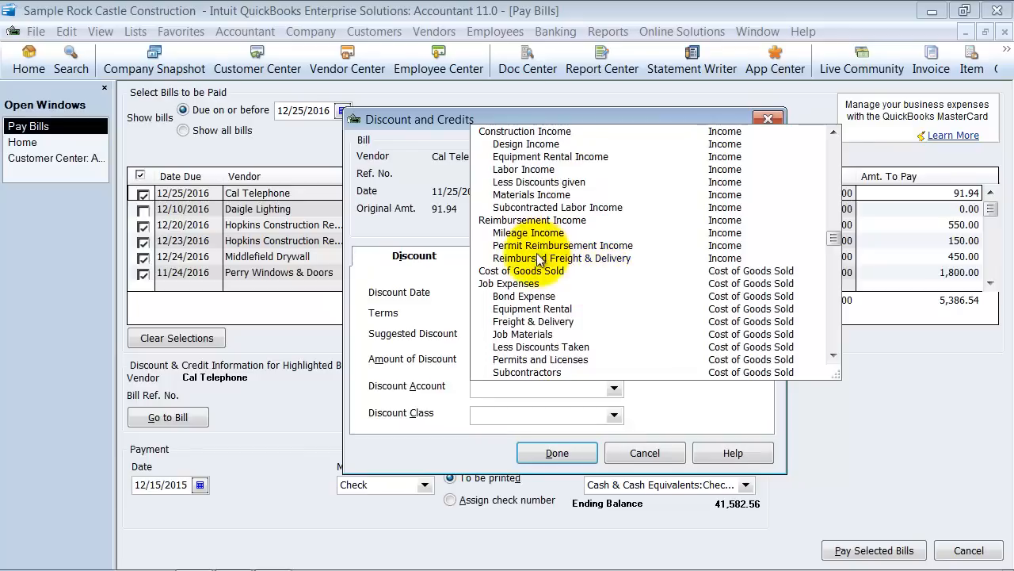
left_click(533, 321)
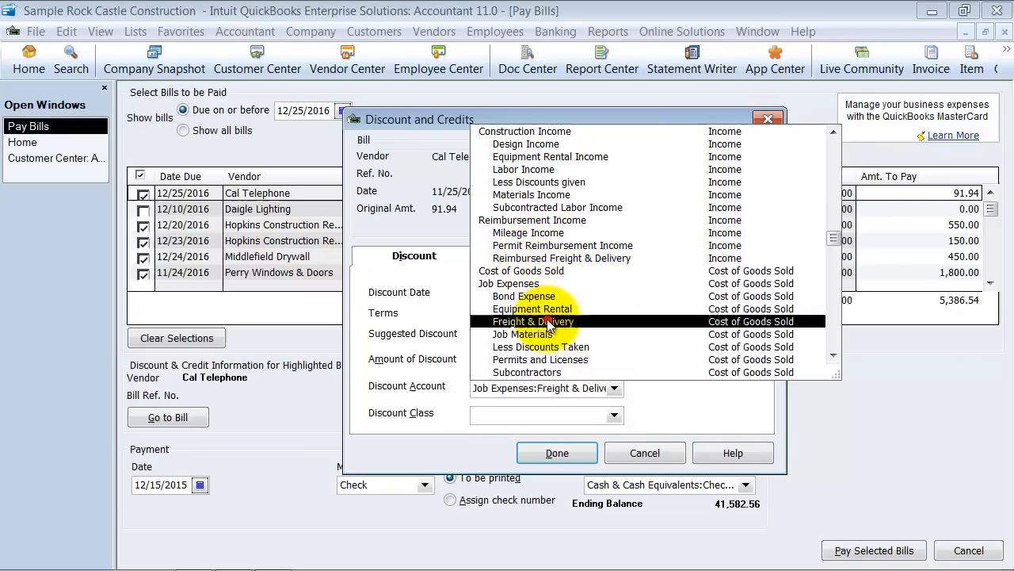
left_click(533, 321)
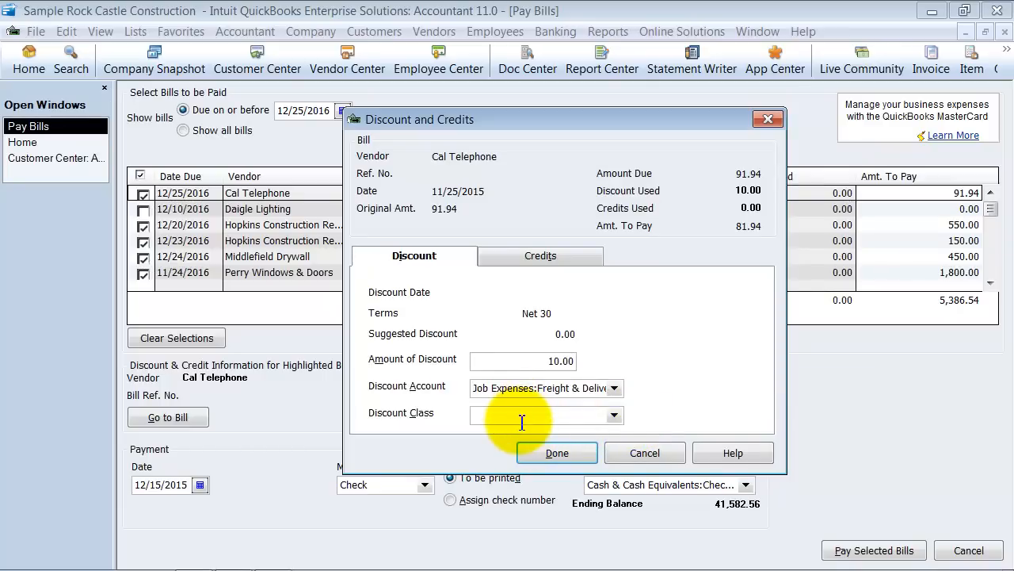
left_click(613, 415)
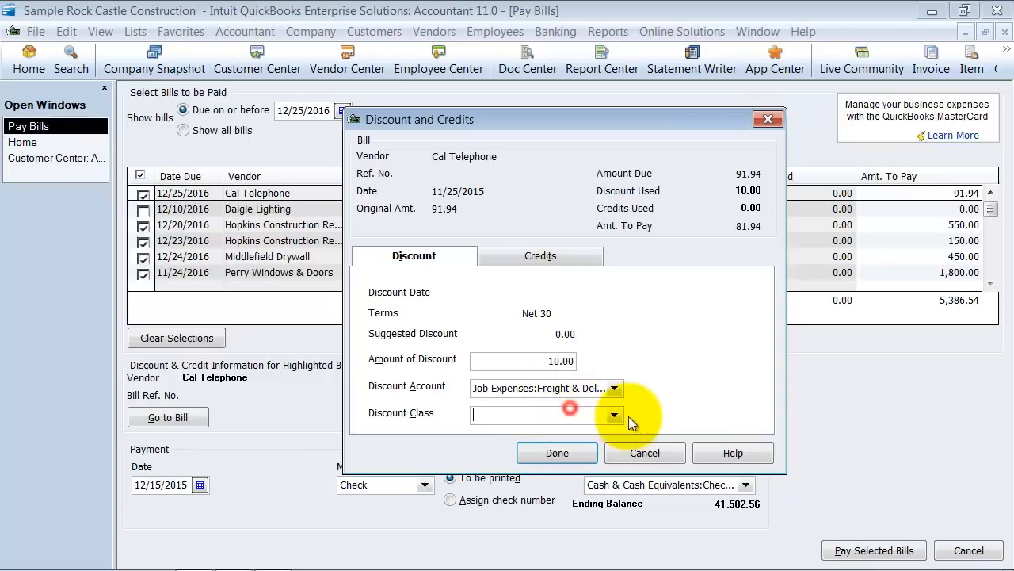
left_click(613, 412)
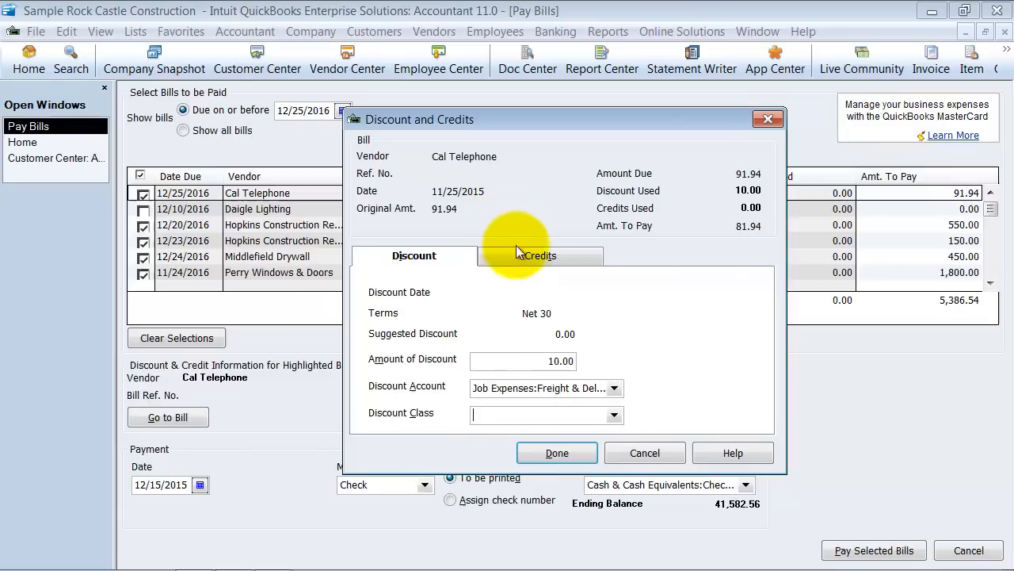
left_click(539, 255)
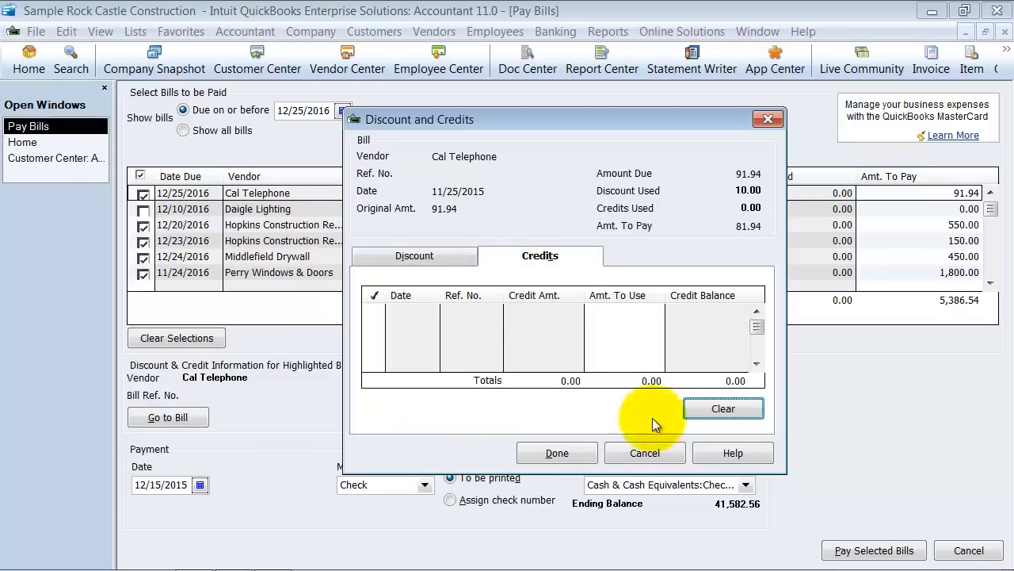
mouse_move(601, 425)
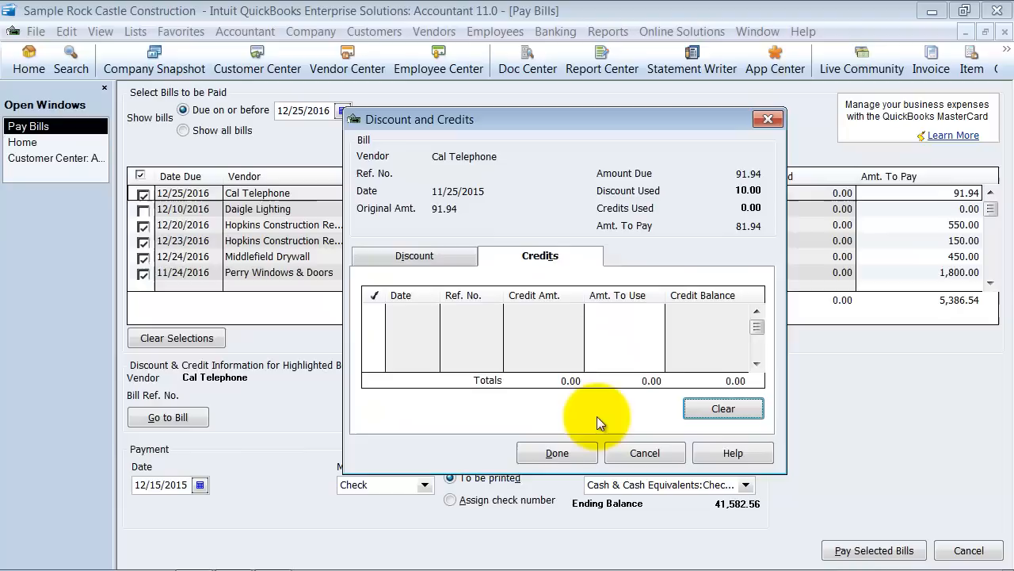
left_click(414, 255)
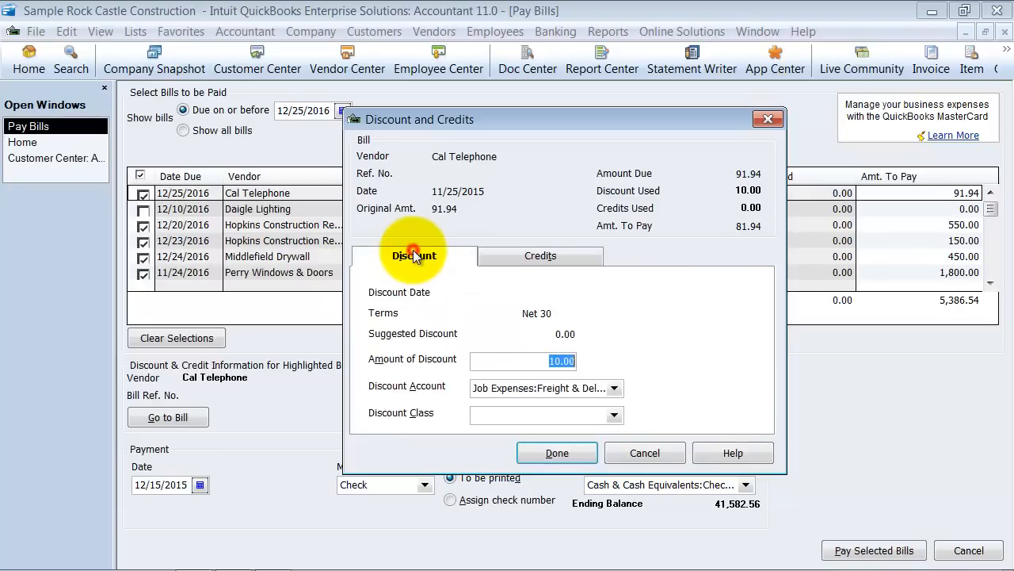
mouse_move(557, 452)
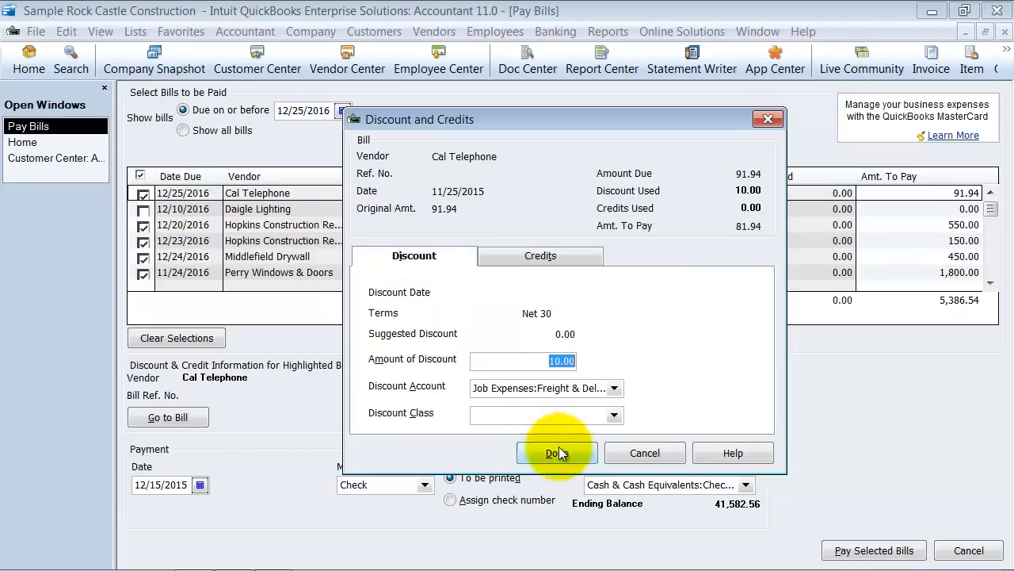
- Apply the discount, then review the Hopkins and Timberloft Lumber bills in the list
left_click(556, 452)
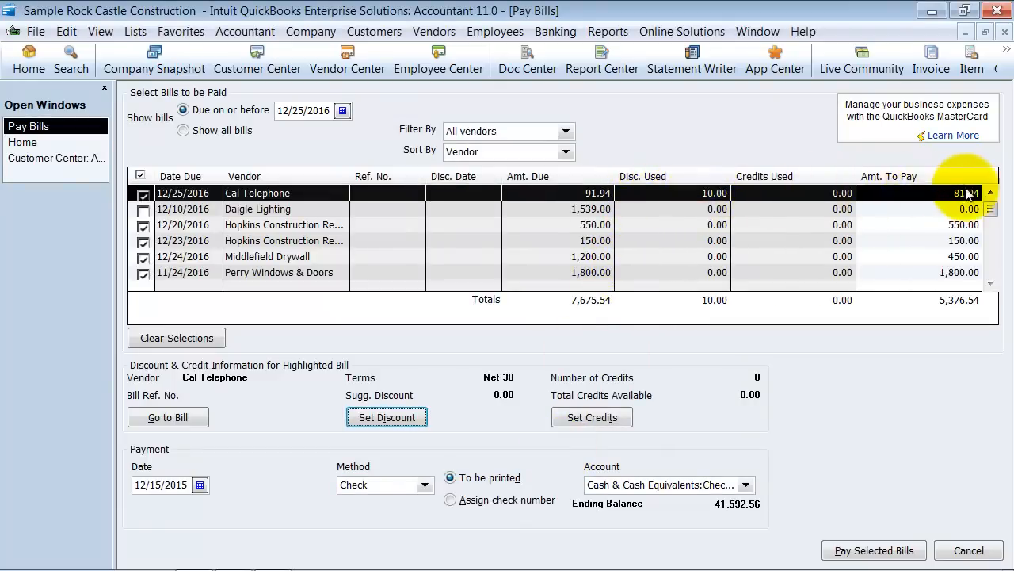
mouse_move(1000, 206)
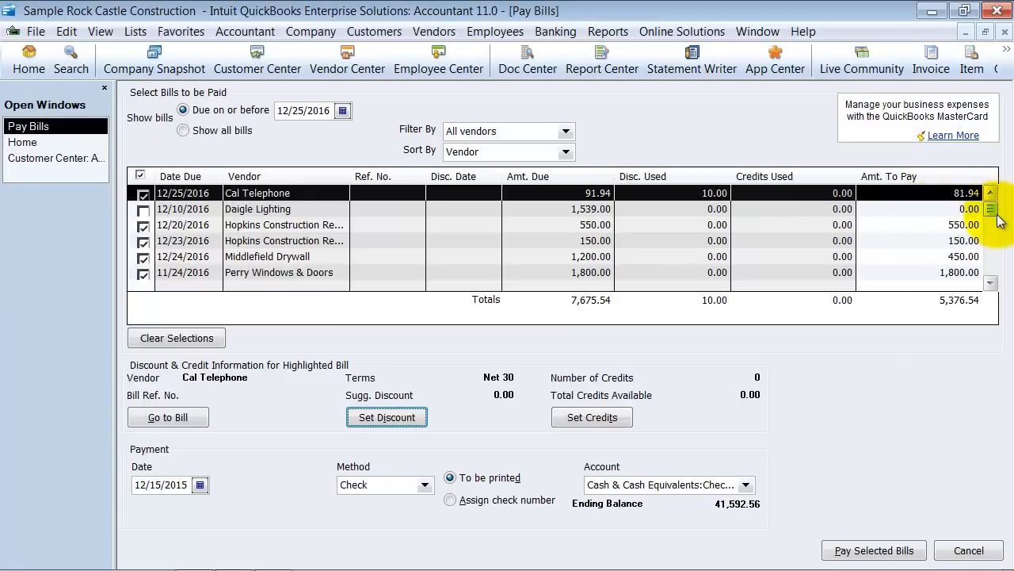
left_click(284, 240)
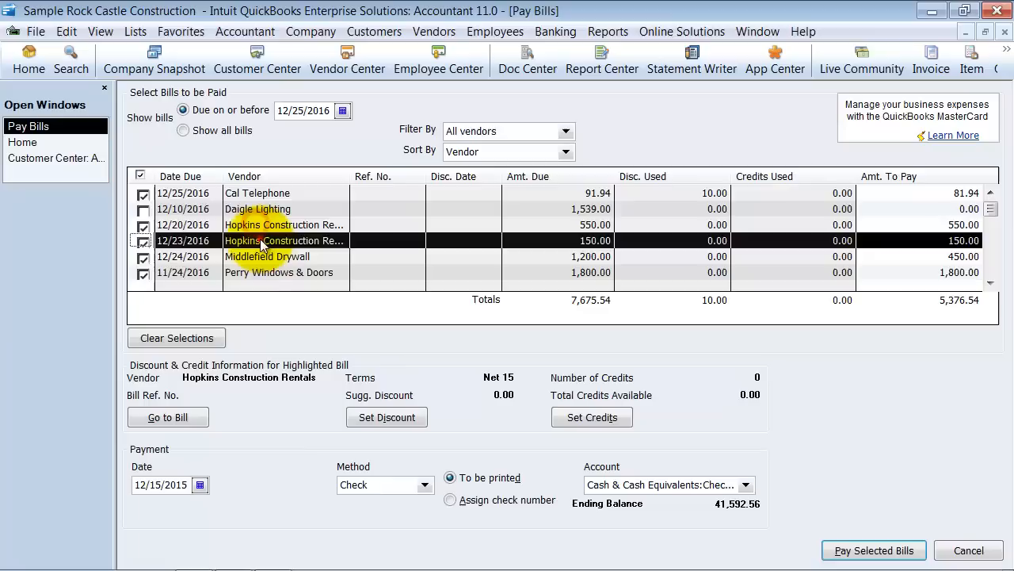
left_click(278, 272)
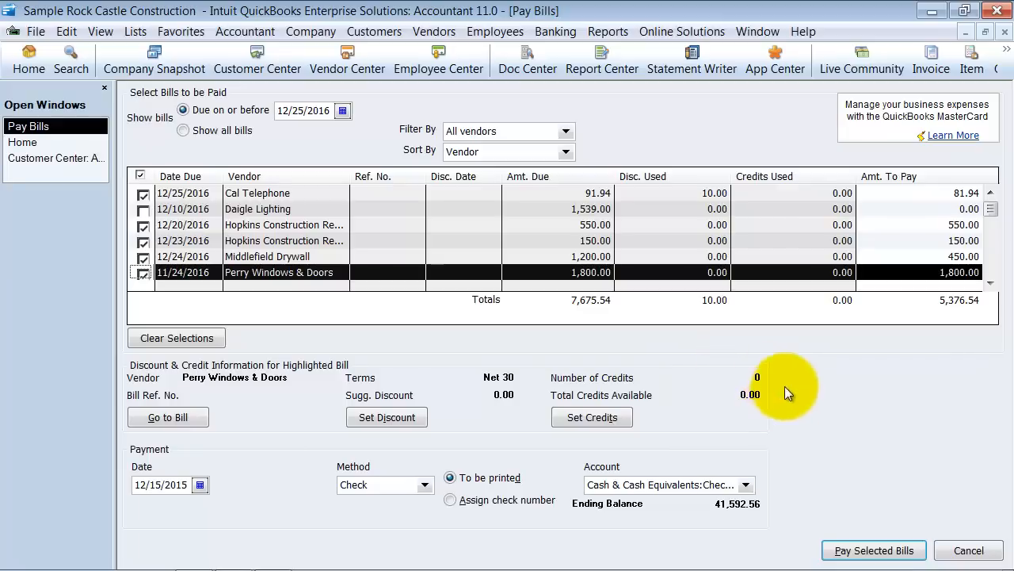
scroll("down", 3)
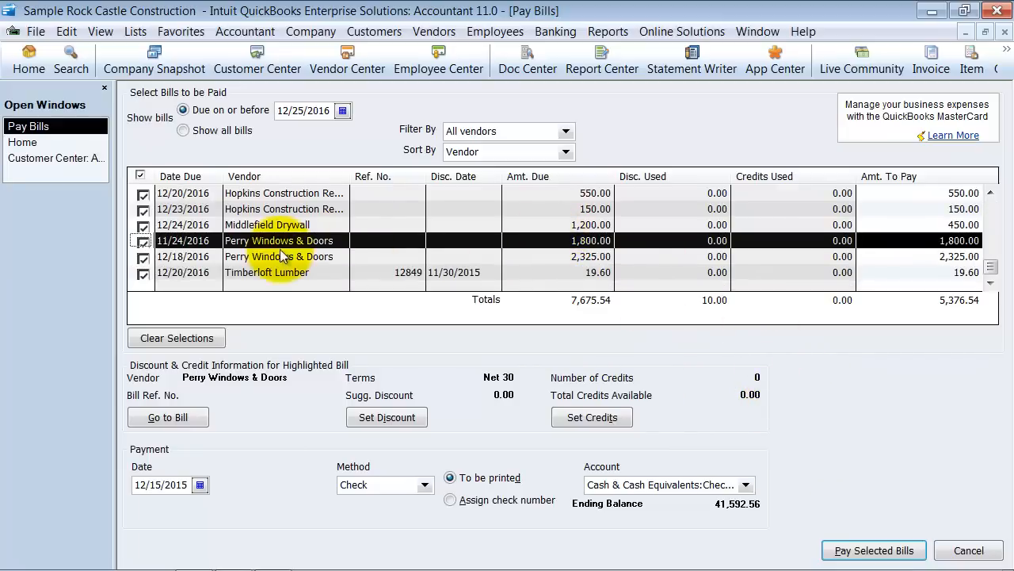
left_click(266, 272)
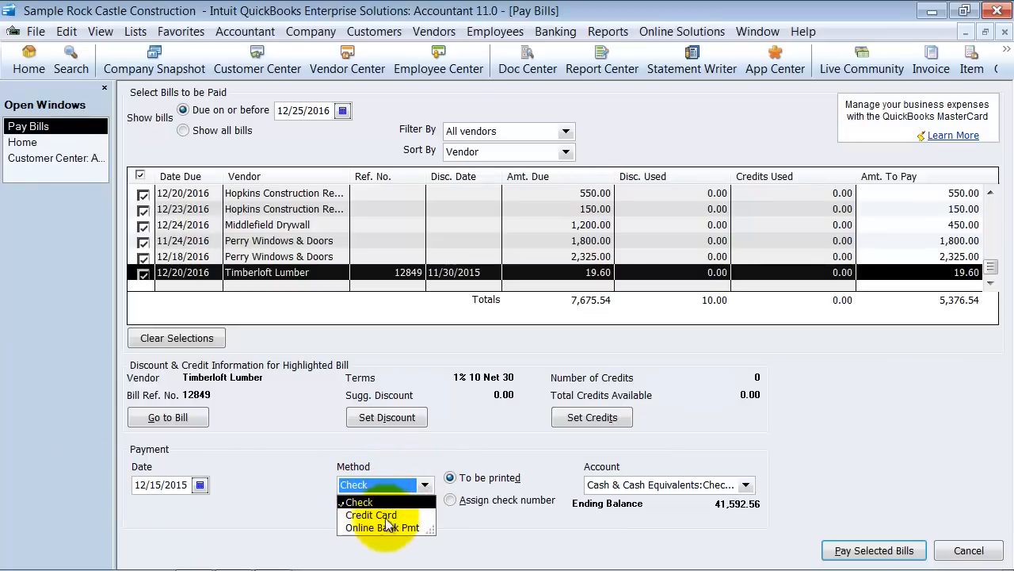
mouse_move(394, 542)
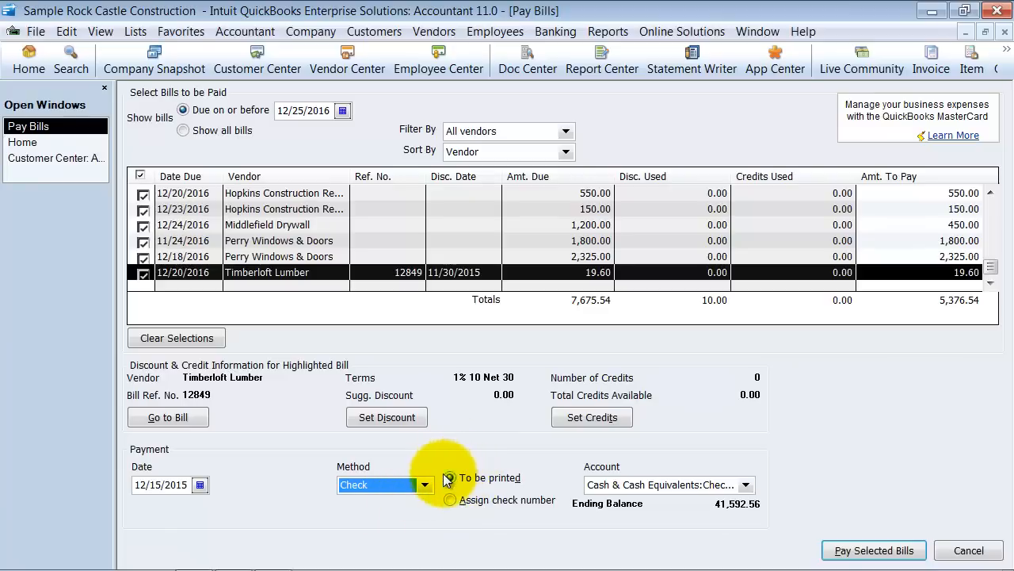
- Pay by check, to be printed, from Cash & Cash Equivalents:Checking
left_click(450, 478)
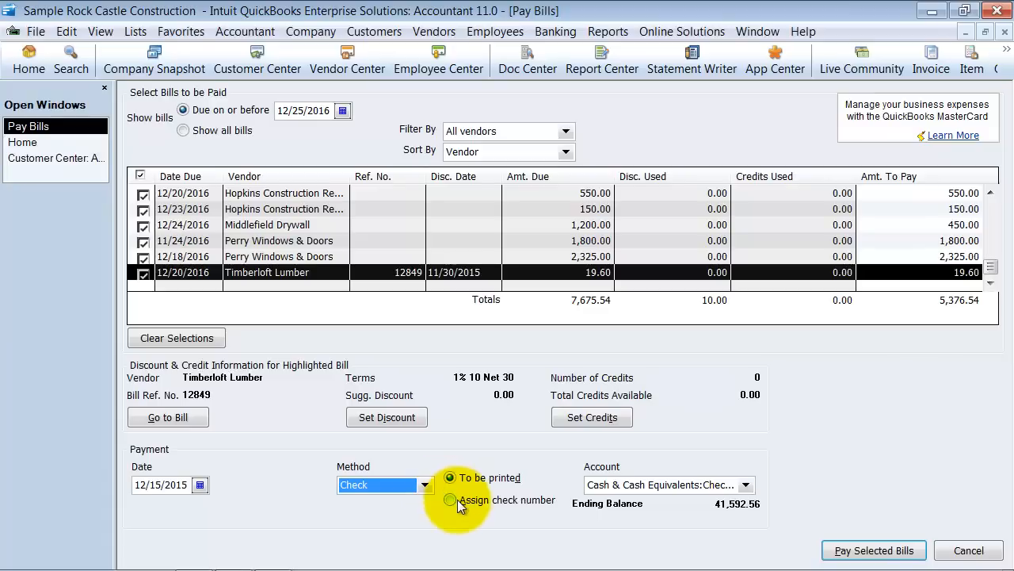
left_click(756, 485)
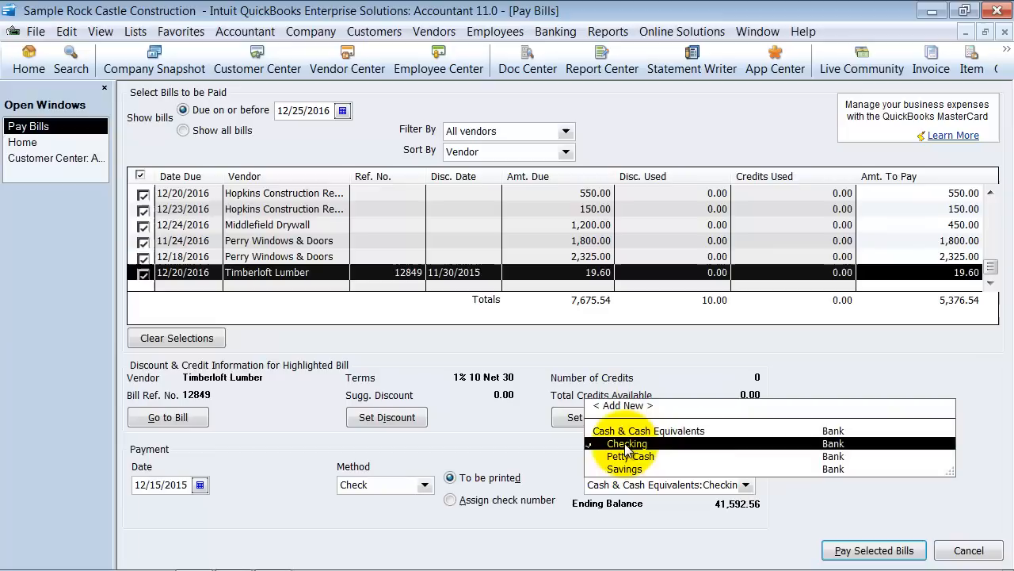
left_click(627, 443)
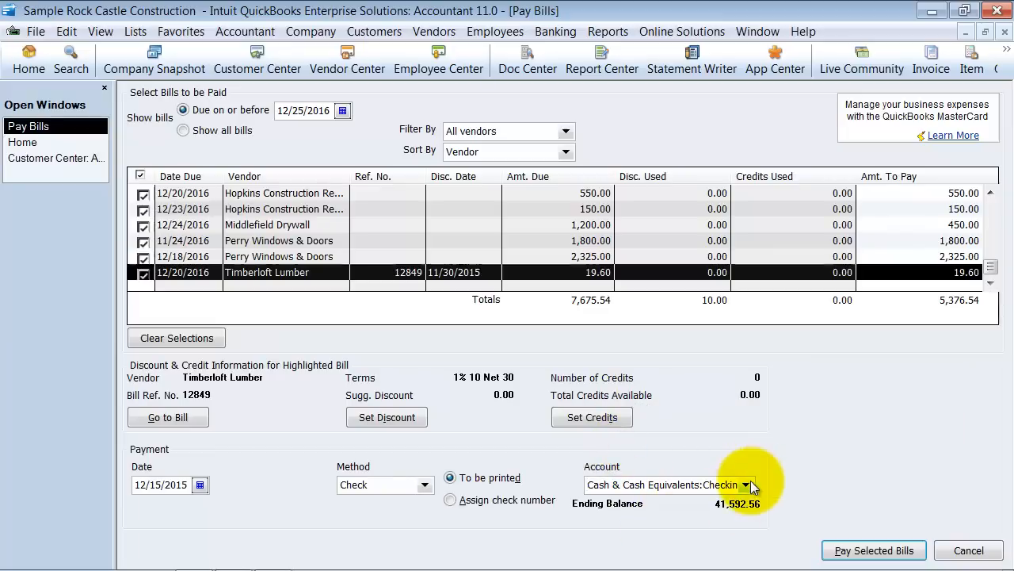
left_click(754, 485)
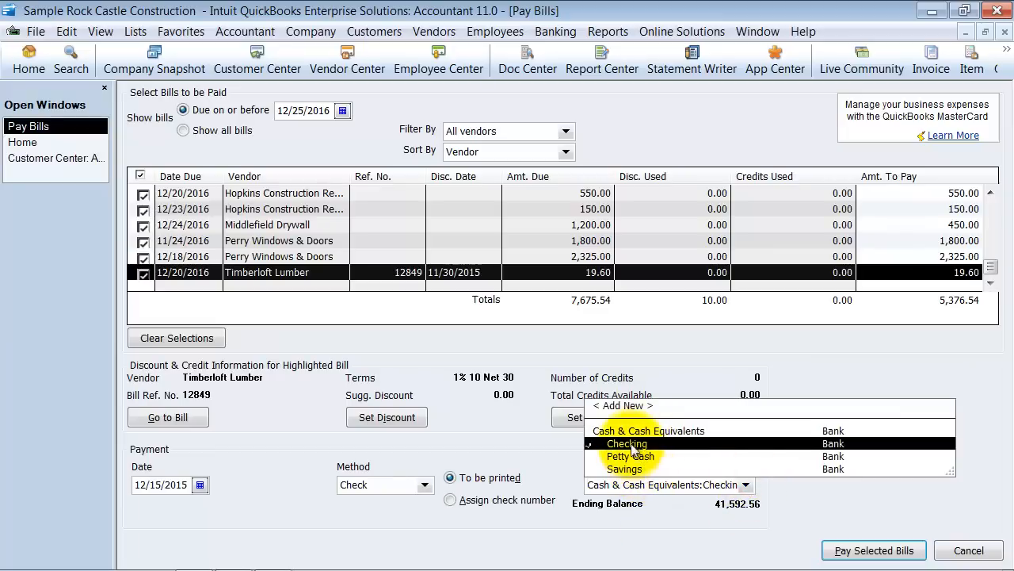
left_click(626, 443)
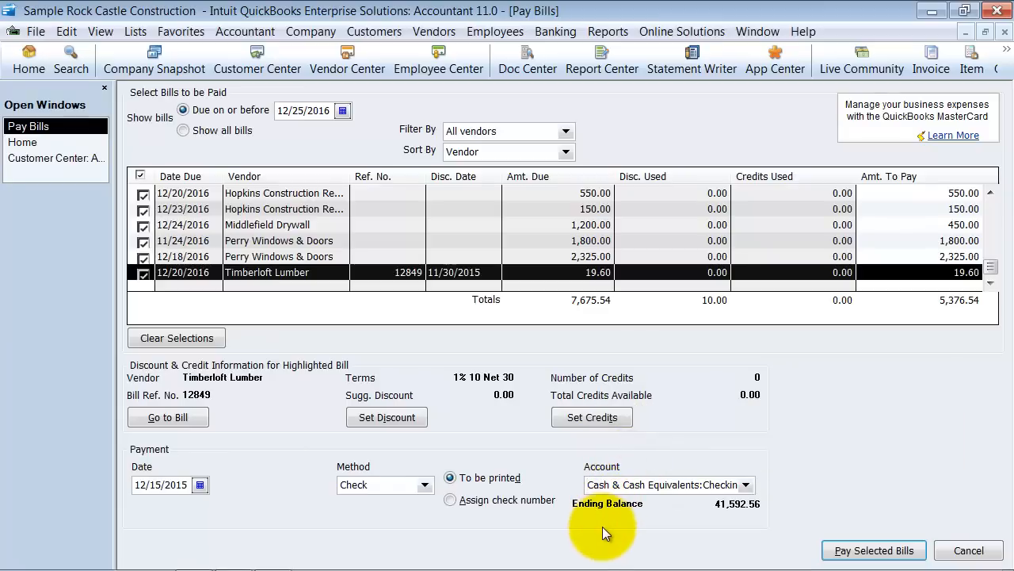
mouse_move(875, 550)
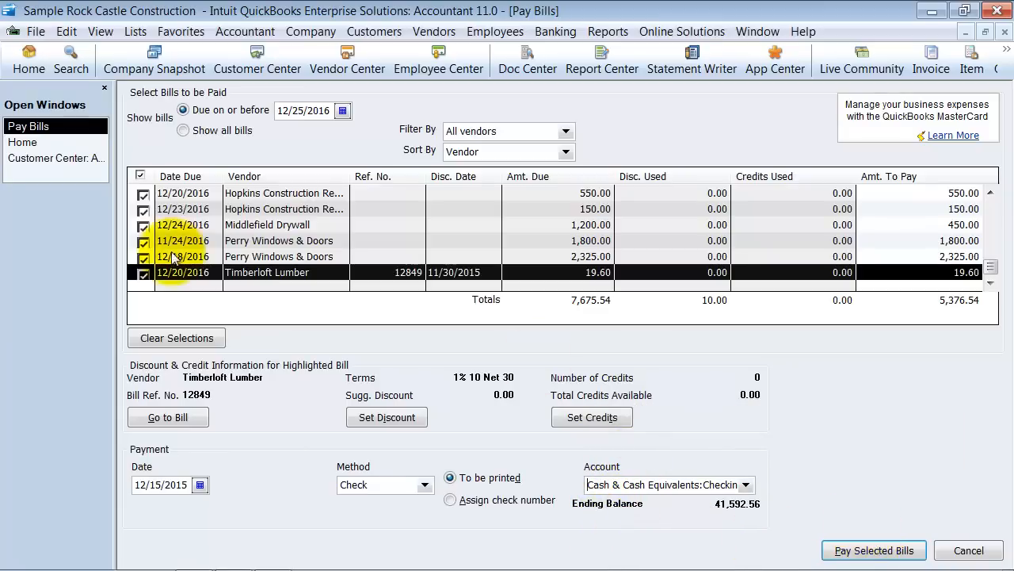
left_click(377, 485)
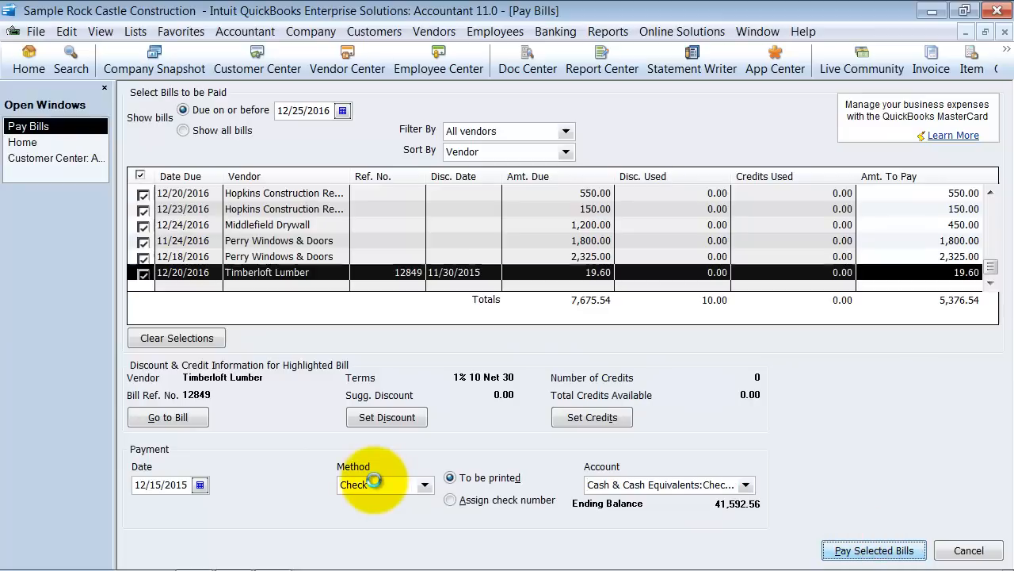
- Pay the selected bills totaling 5,376.54 and go to Print Checks
left_click(872, 551)
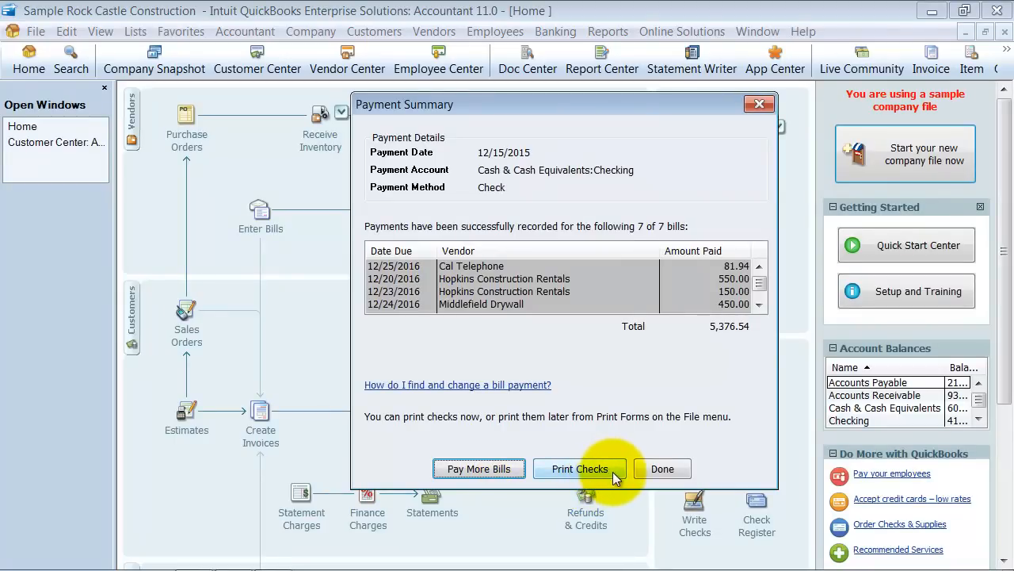
left_click(578, 468)
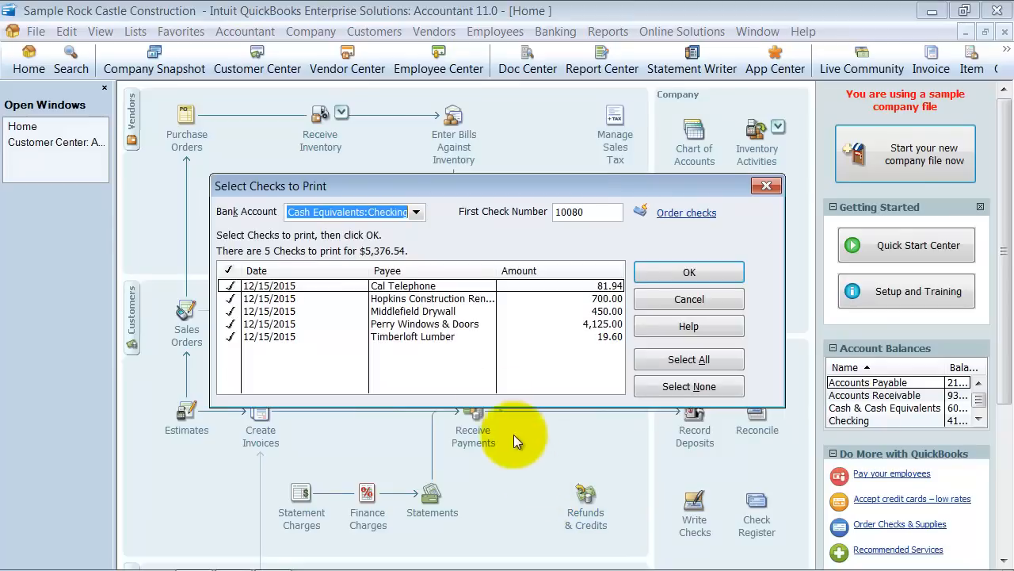
- Keep Checking, enter first check number 10081, then cancel printing and close both windows
left_click(415, 211)
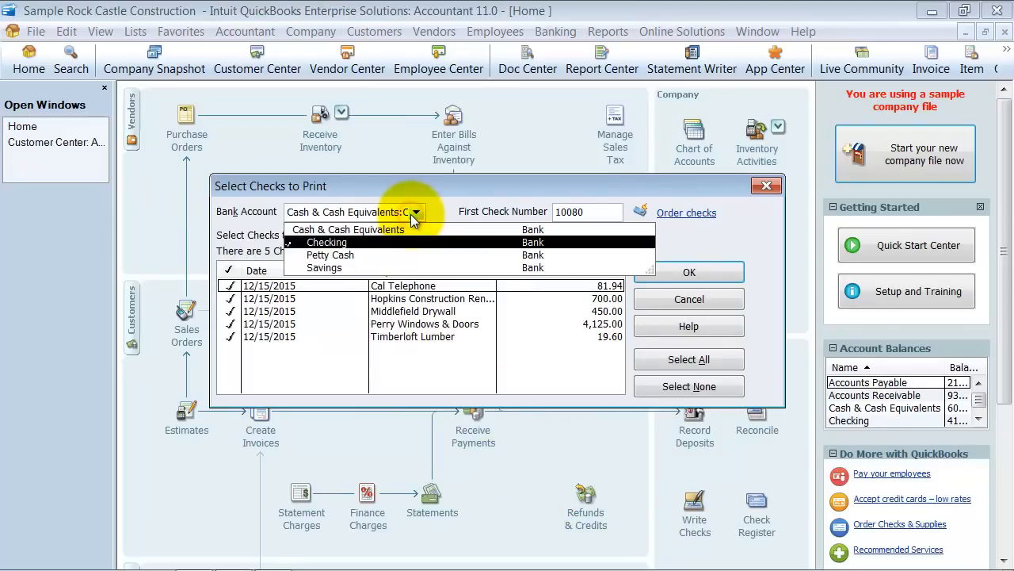
left_click(327, 242)
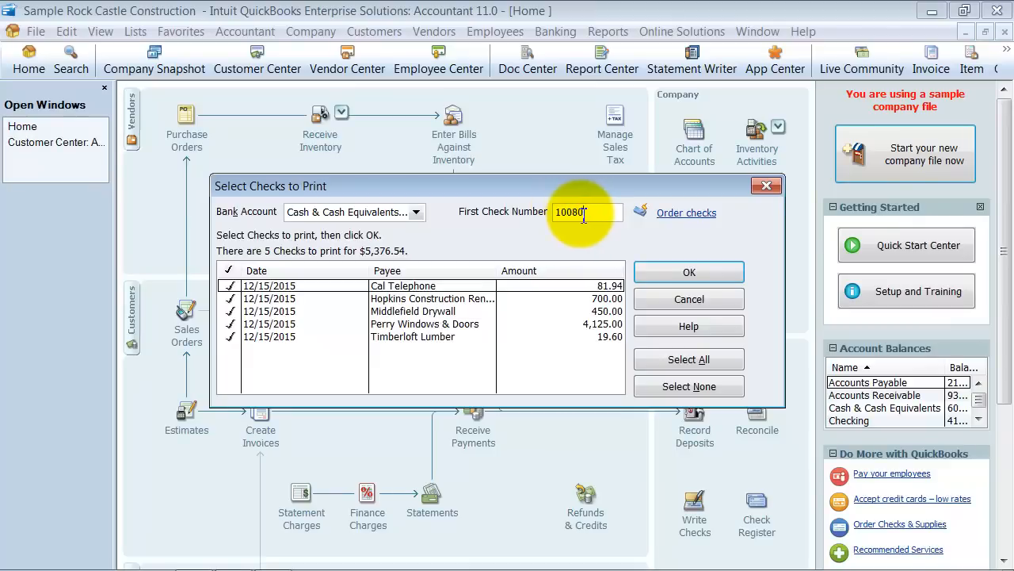
type("10081")
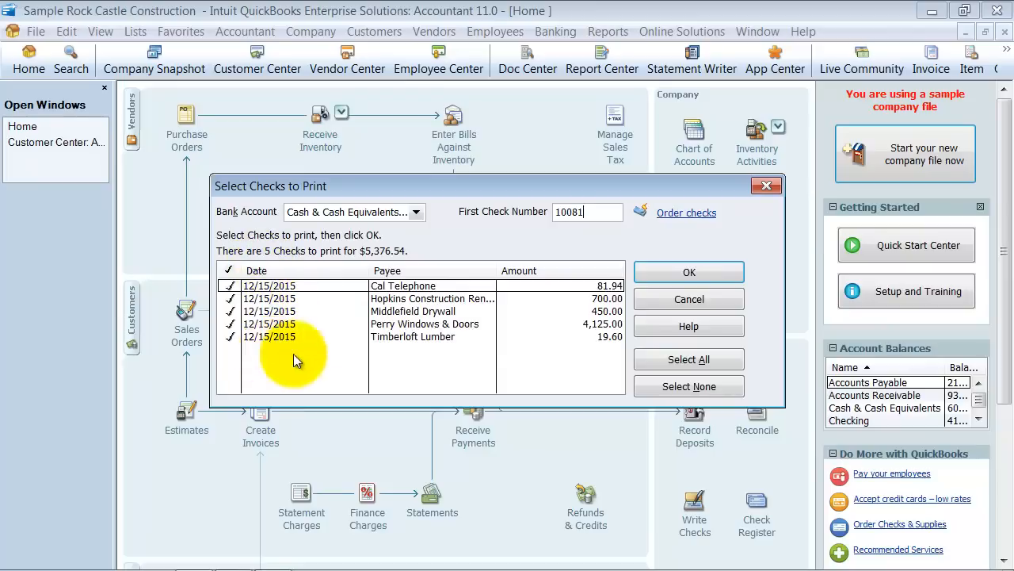
left_click(689, 272)
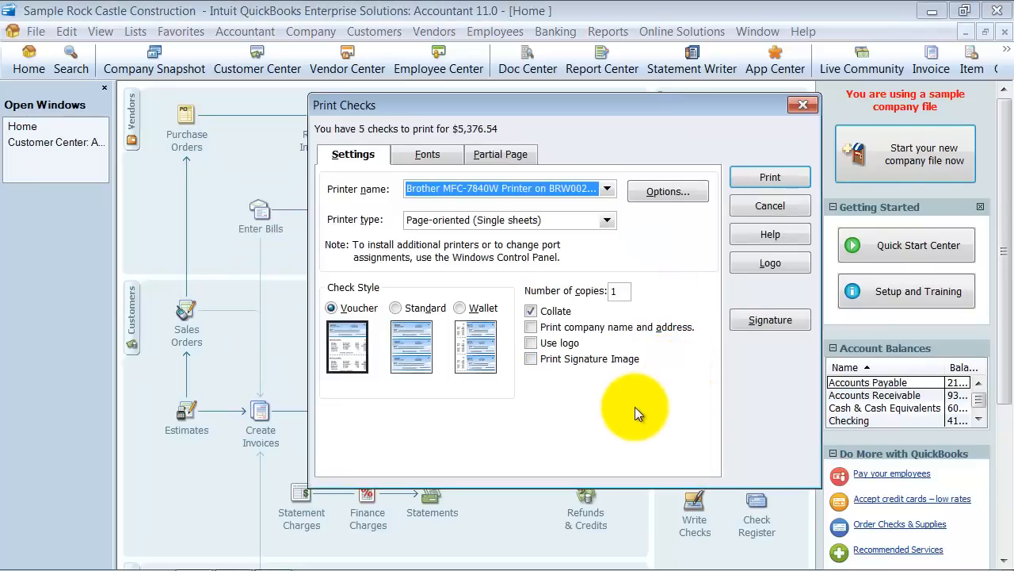
mouse_move(750, 351)
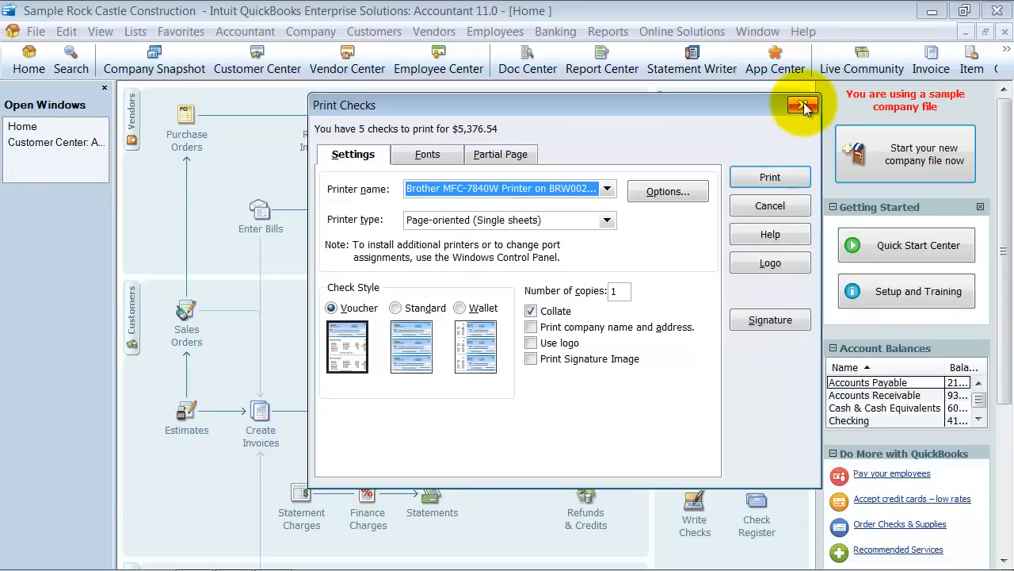
left_click(804, 105)
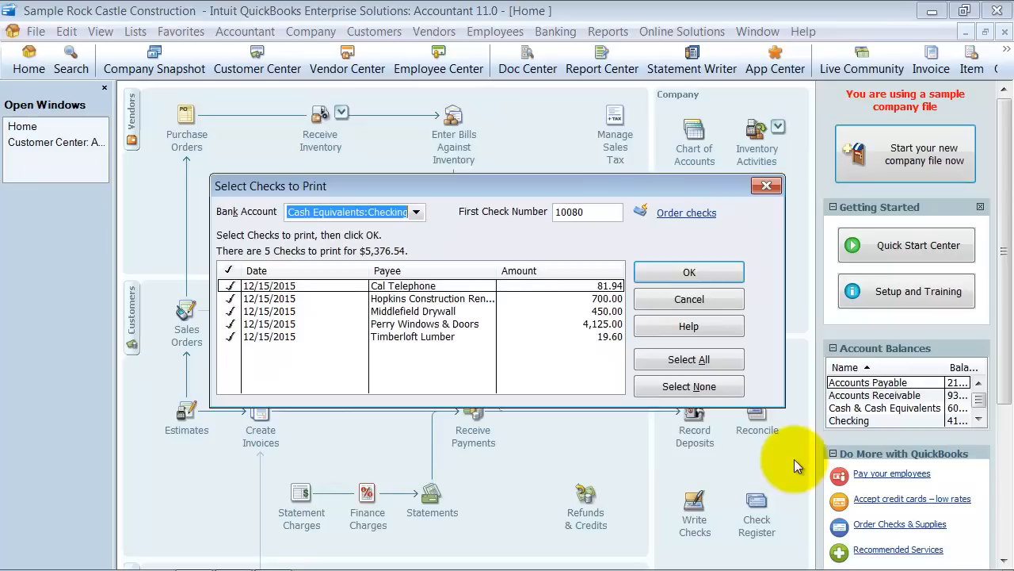
left_click(688, 299)
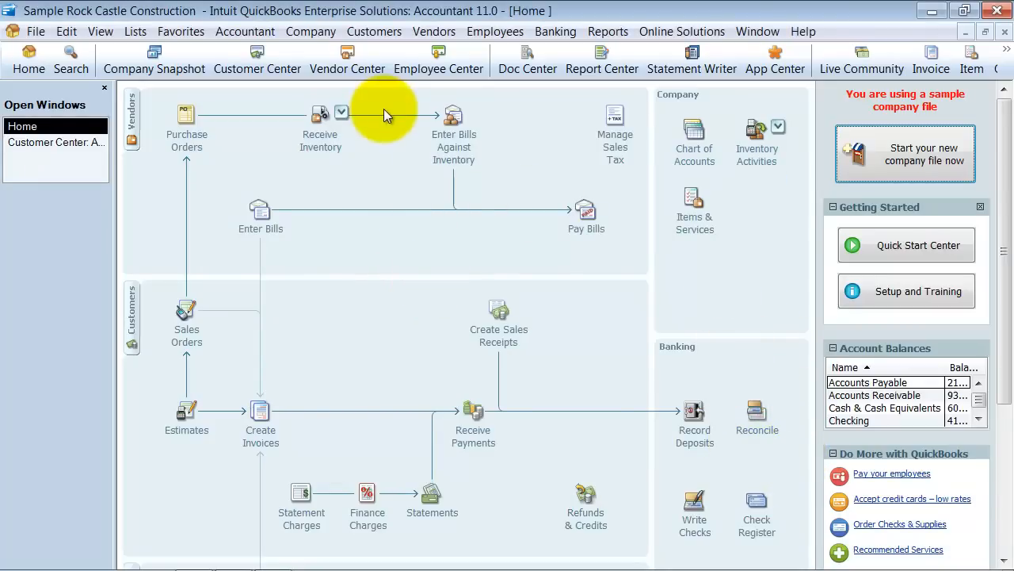
- Select the Sergeant Insurance 4,050.00 bill in Pay Bills and choose Assign check number
left_click(586, 208)
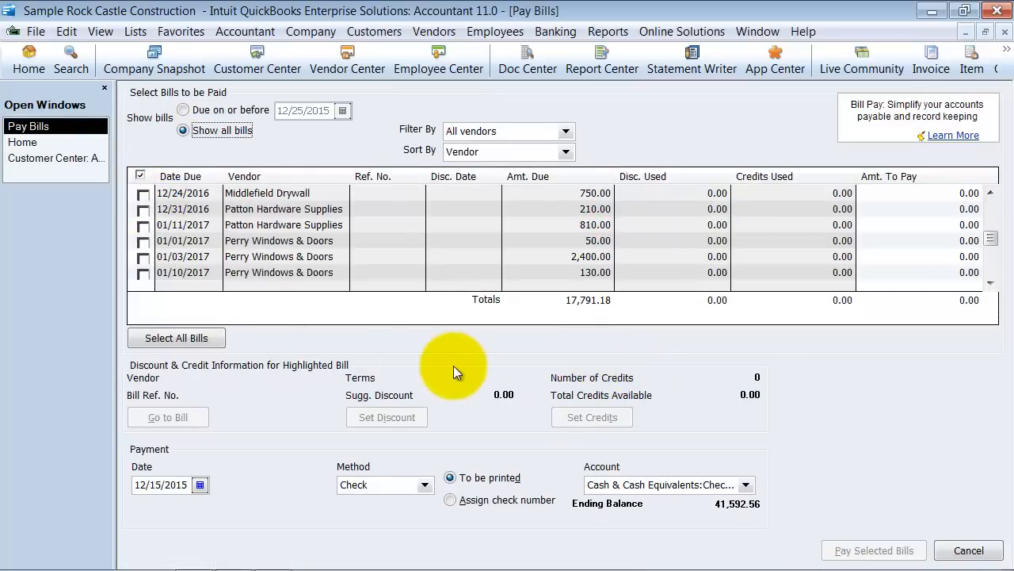
left_click(142, 225)
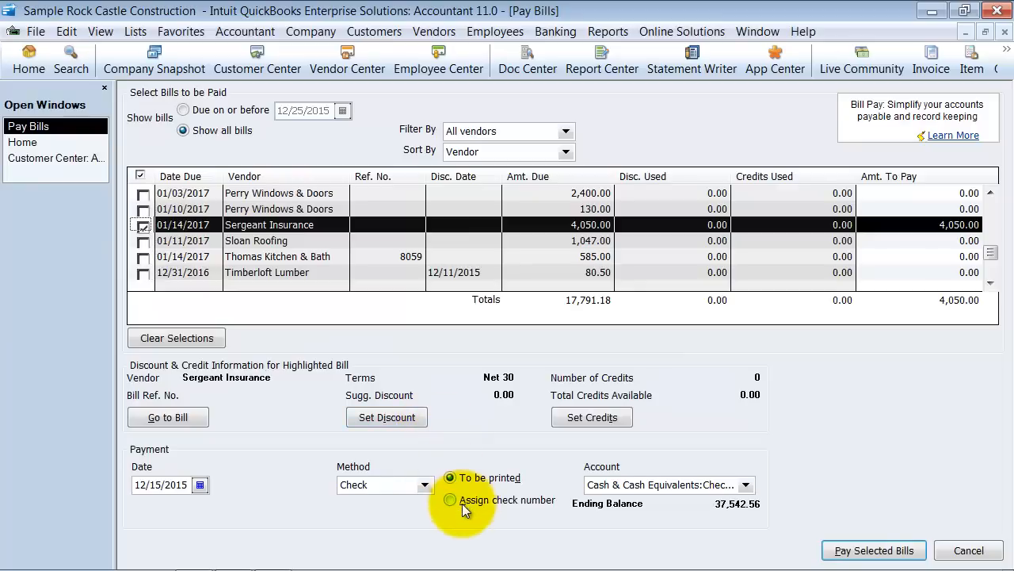
left_click(450, 500)
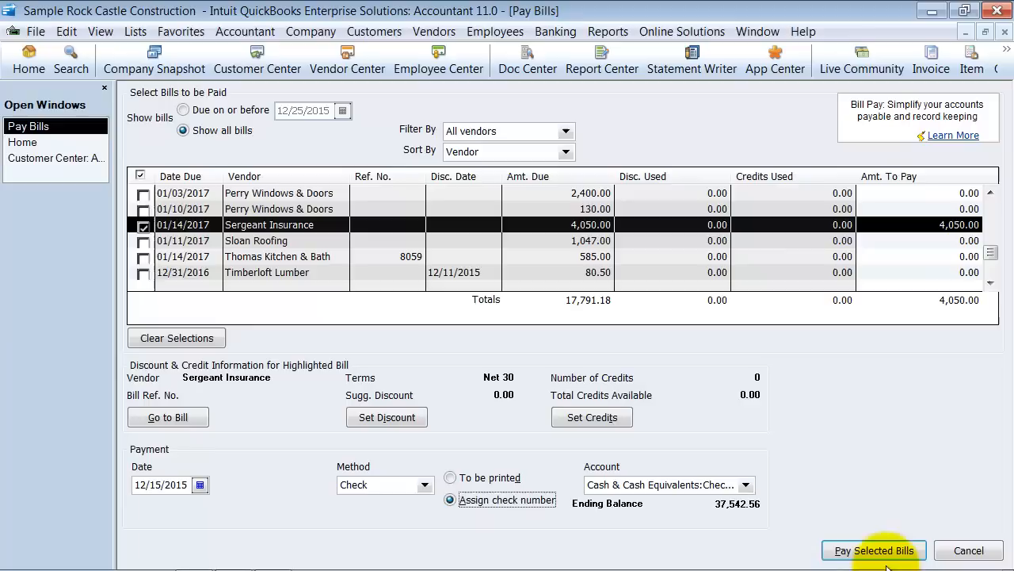
- Pay the Sergeant Insurance bill as check number 1120
left_click(875, 550)
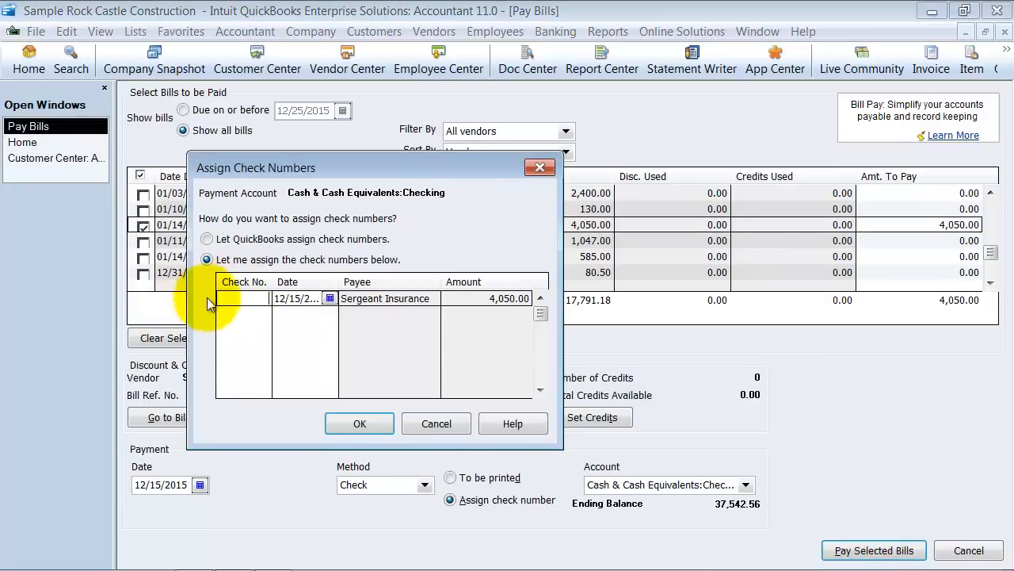
left_click(244, 298)
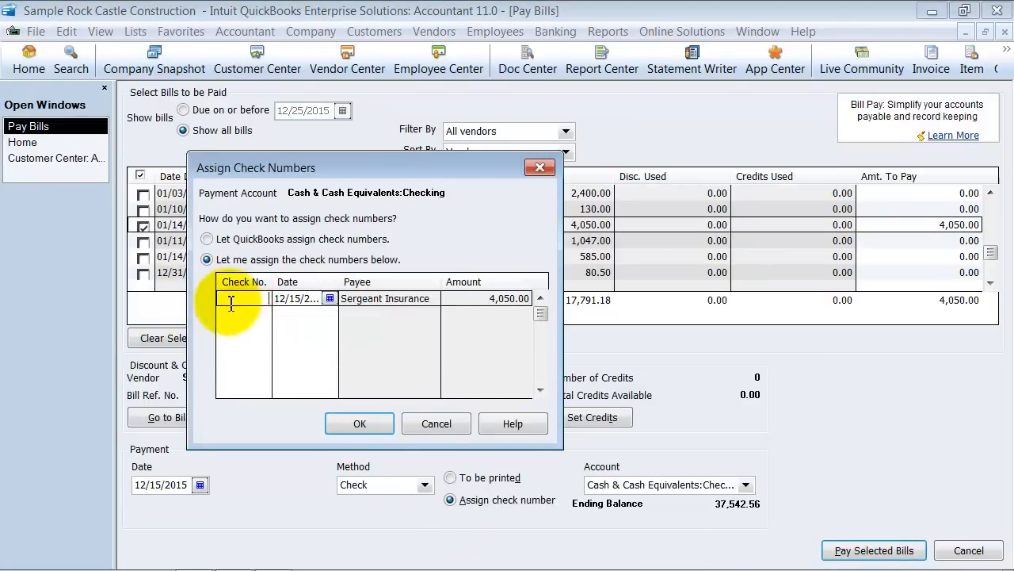
mouse_move(275, 331)
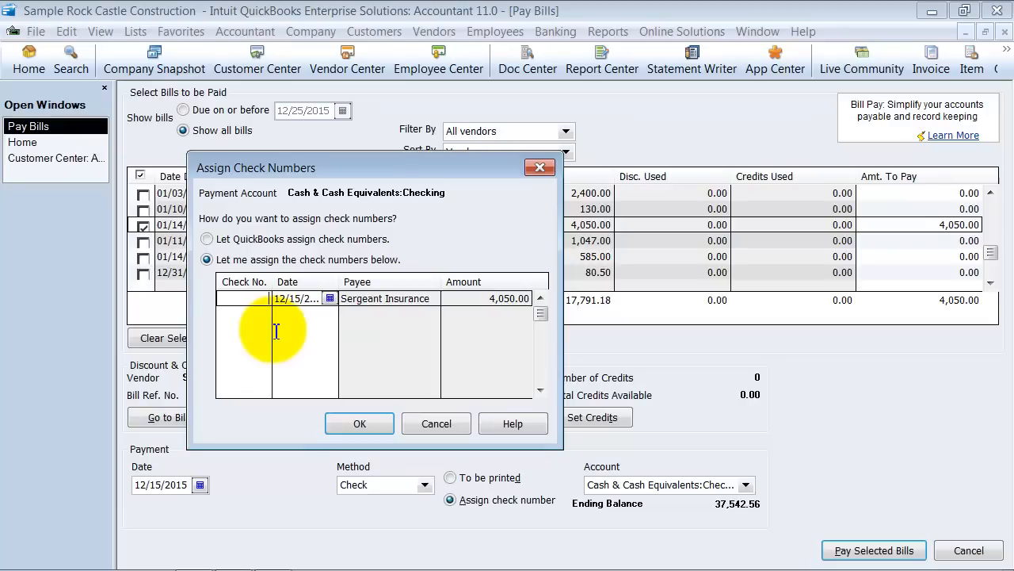
type("1120")
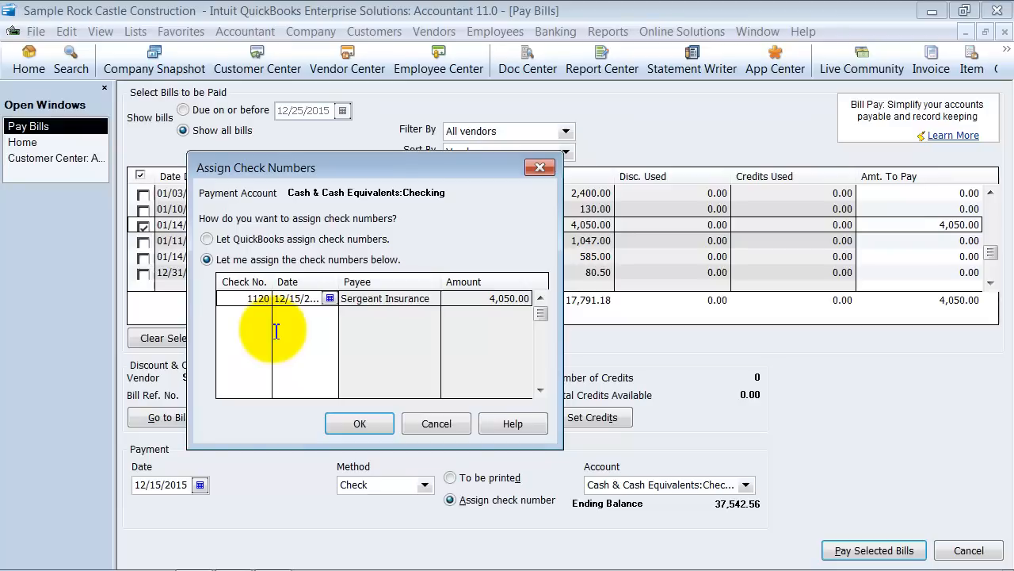
left_click(359, 423)
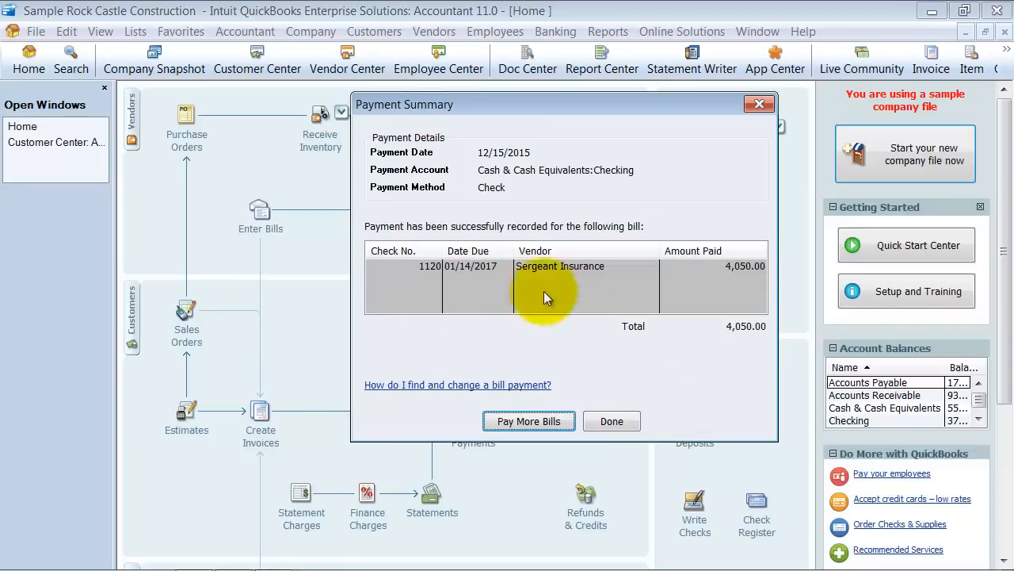
mouse_move(758, 268)
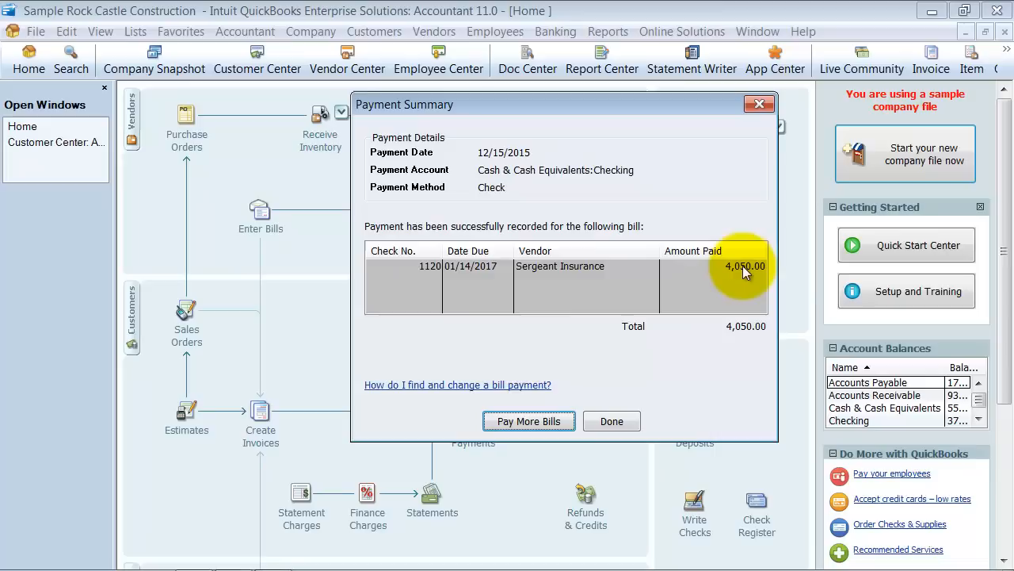
mouse_move(463, 265)
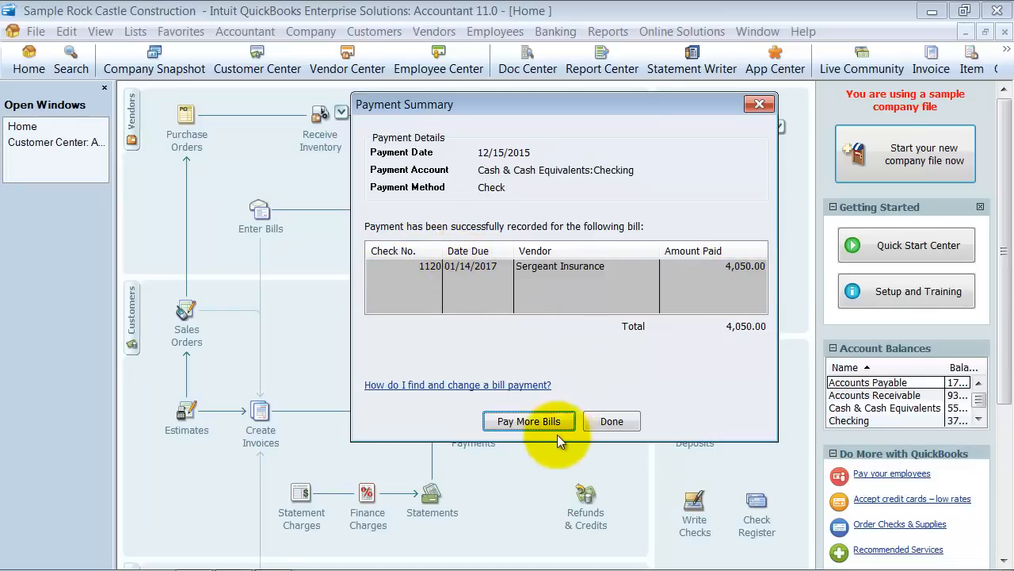
- Dismiss the Payment Summary for check 1120 with Done
left_click(612, 420)
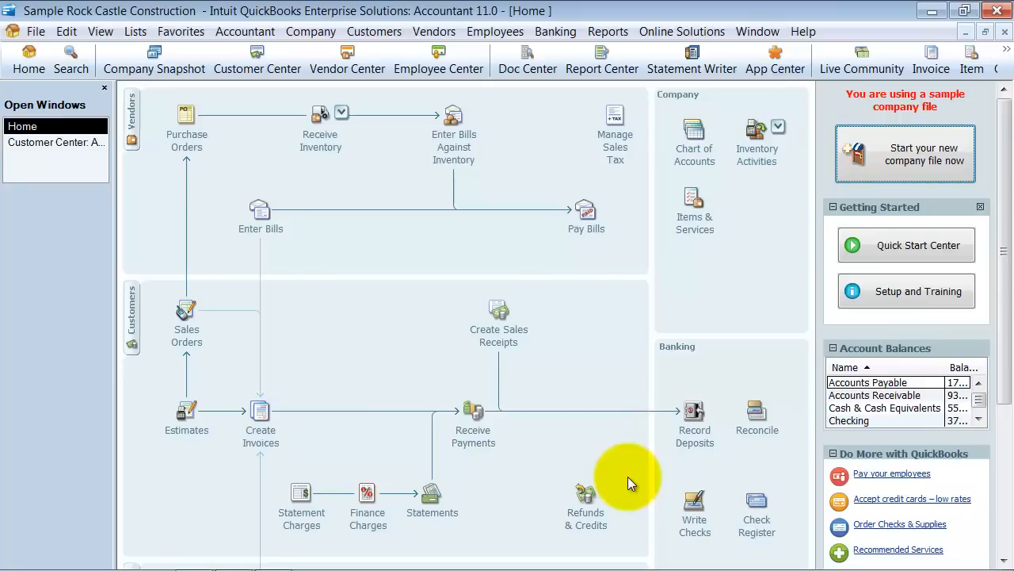